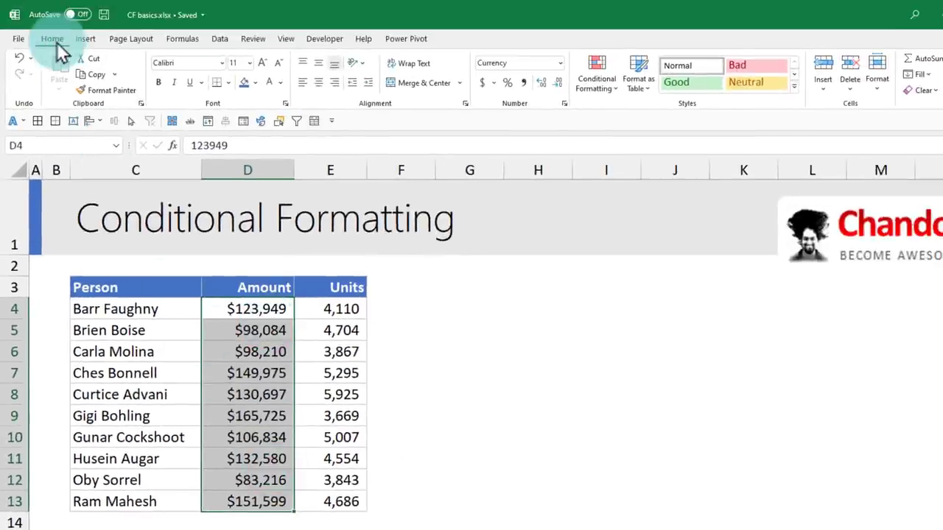
Step: Add a Top 3 Items rule on the Amount column D4:D13, first trying the yellow fill preset
click(595, 74)
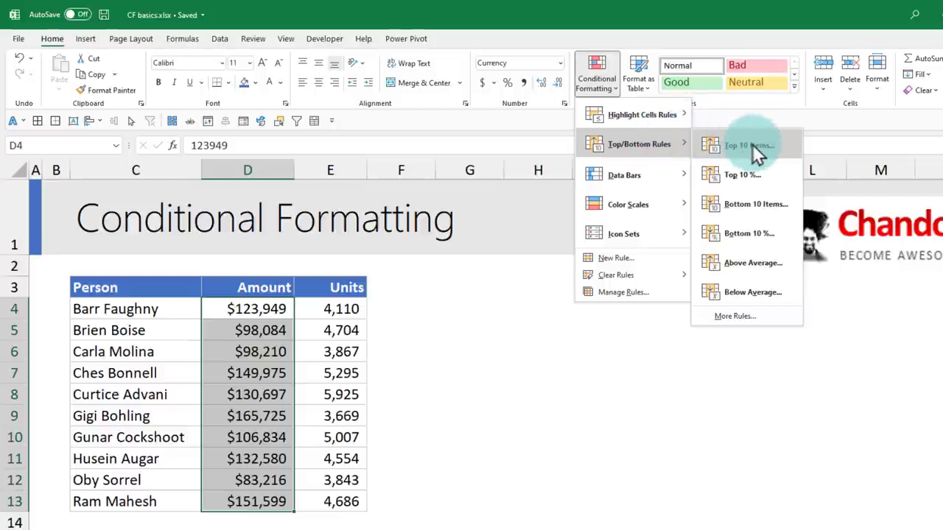
click(749, 145)
text(3)
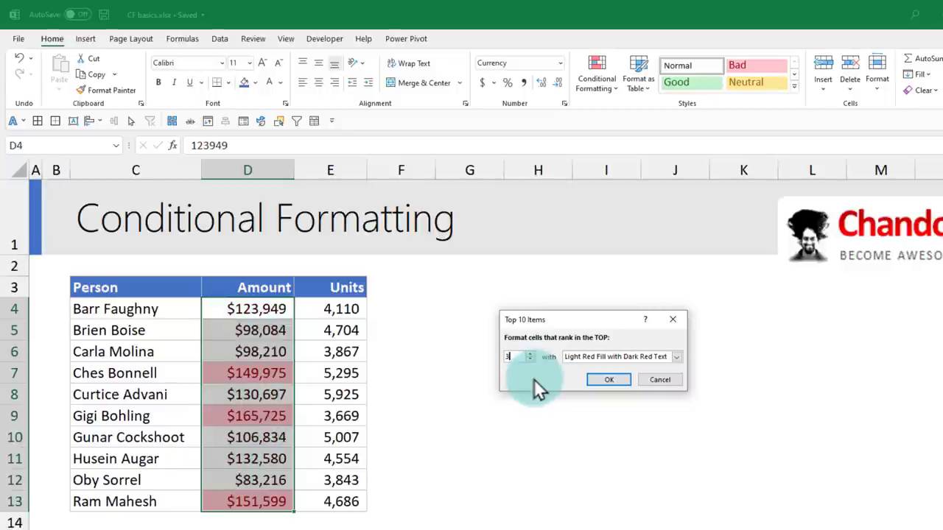
mouse_move(590, 366)
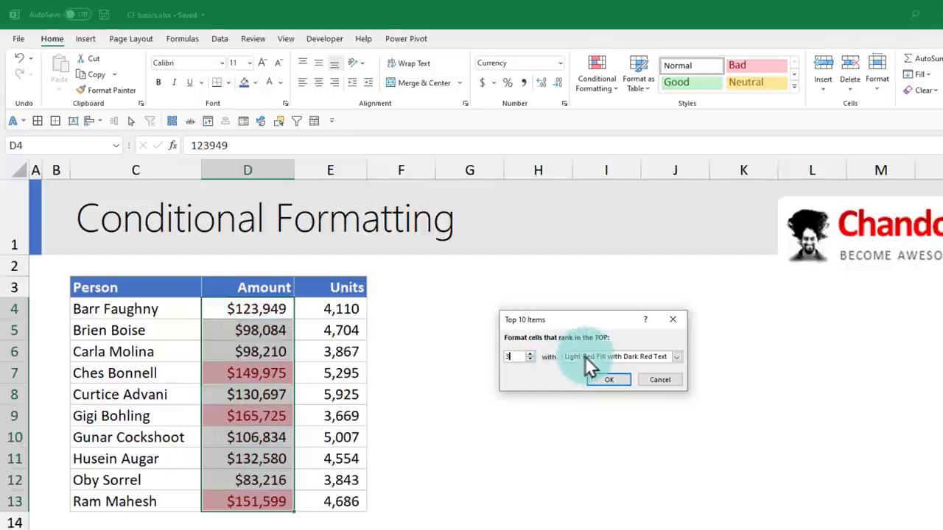
click(675, 356)
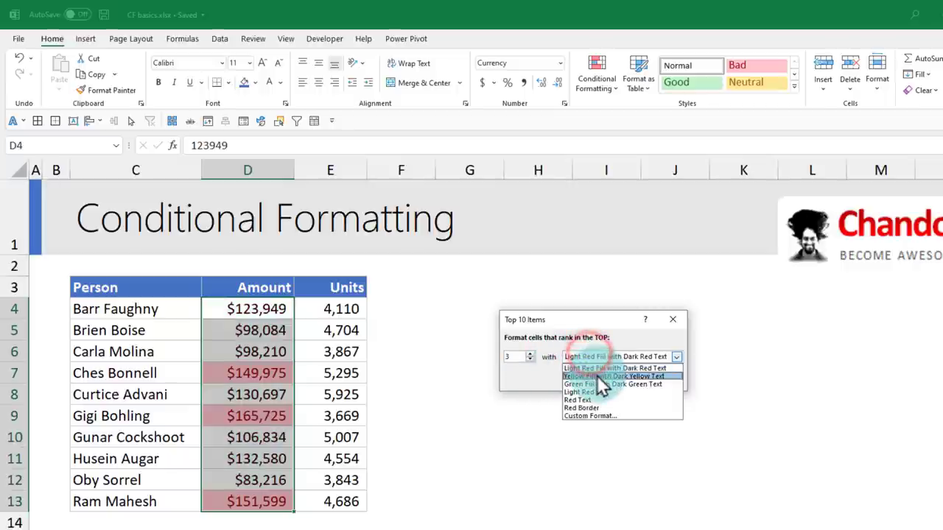
click(613, 376)
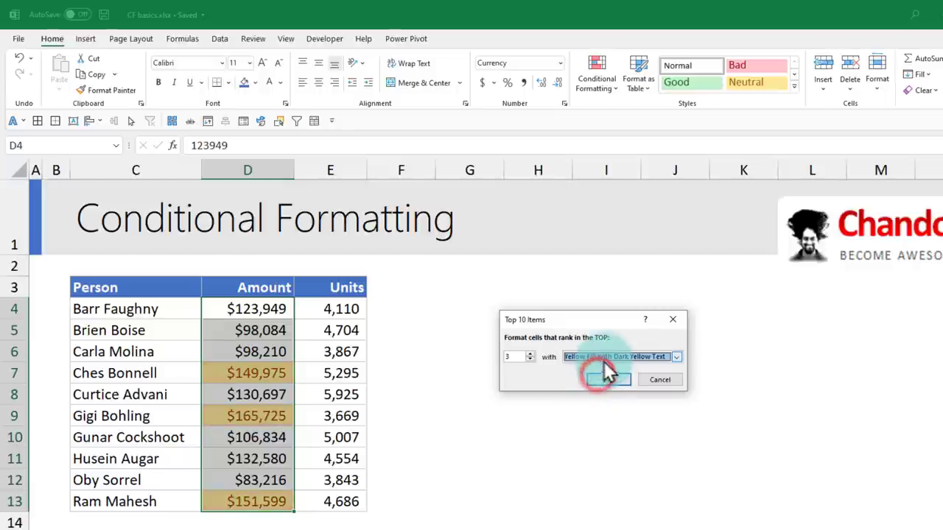
Step: Switch the top-3 rule to a custom format with a green fill and confirm it
click(675, 357)
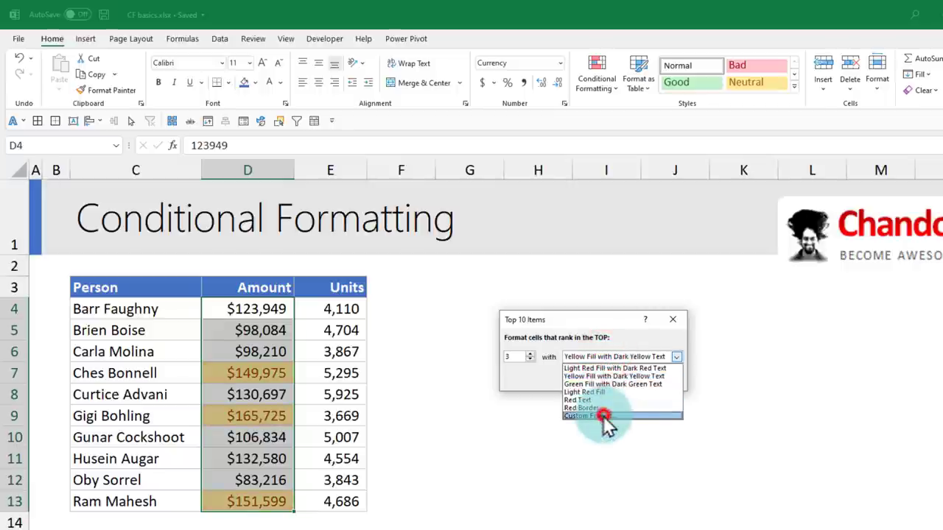
click(582, 415)
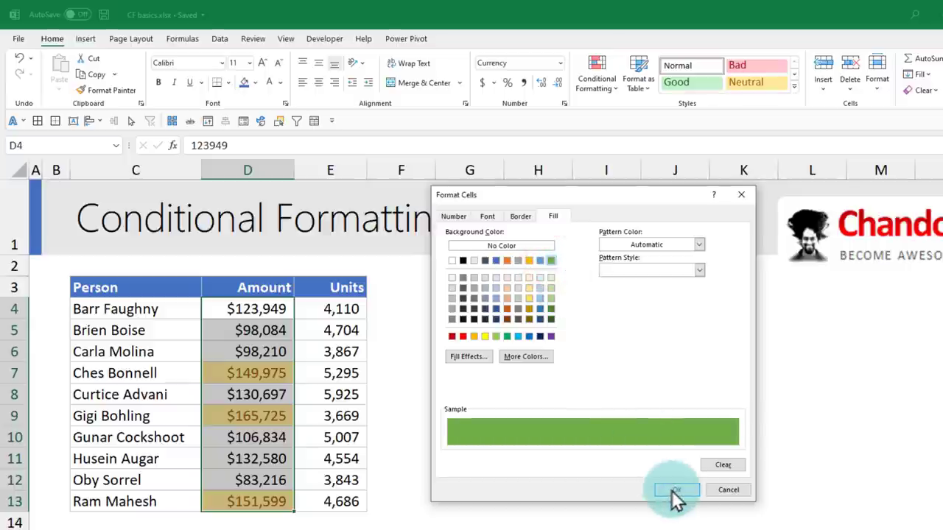
click(675, 489)
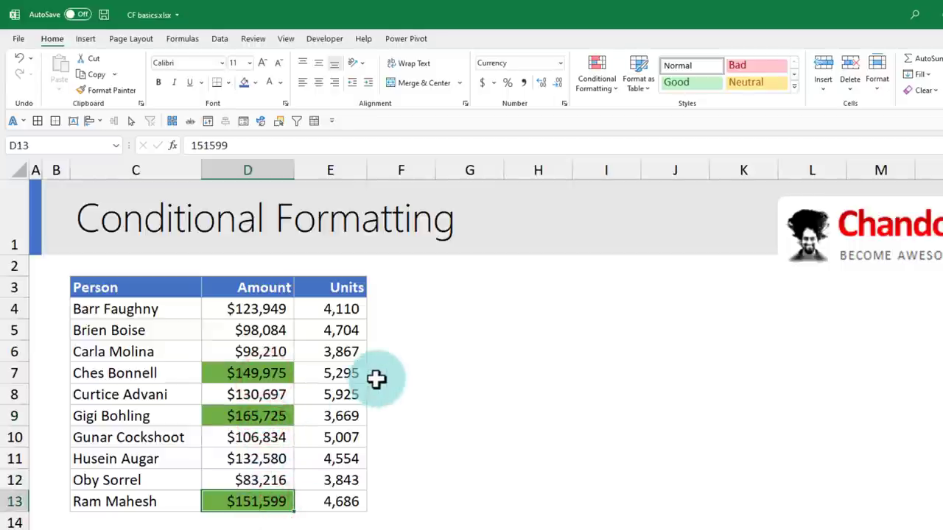
Step: Change Barr Faughny's amount in D4 to 165230 and reselect the Amount values
click(248, 310)
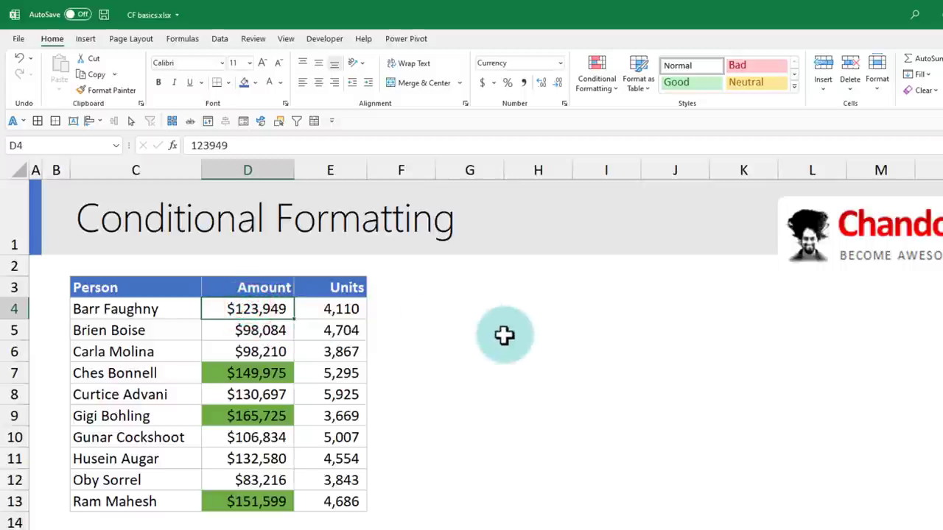
text(165,000)
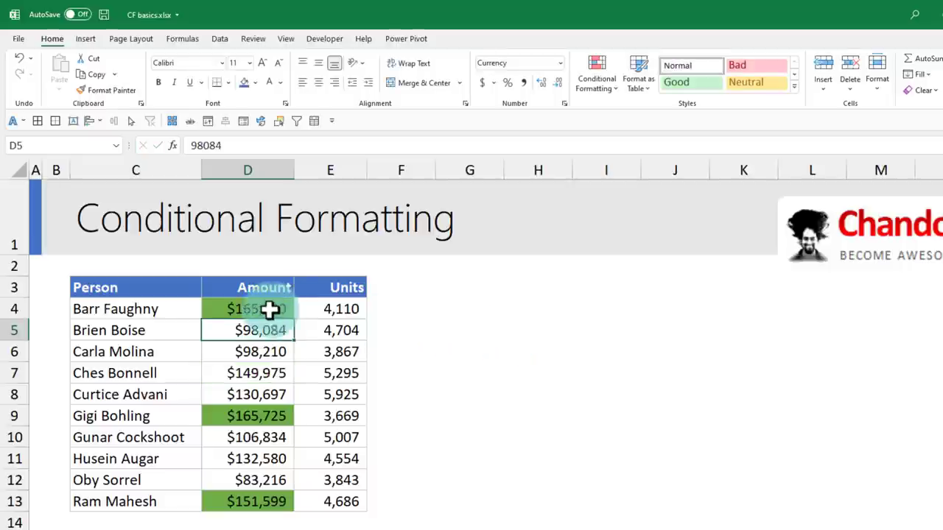
click(247, 310)
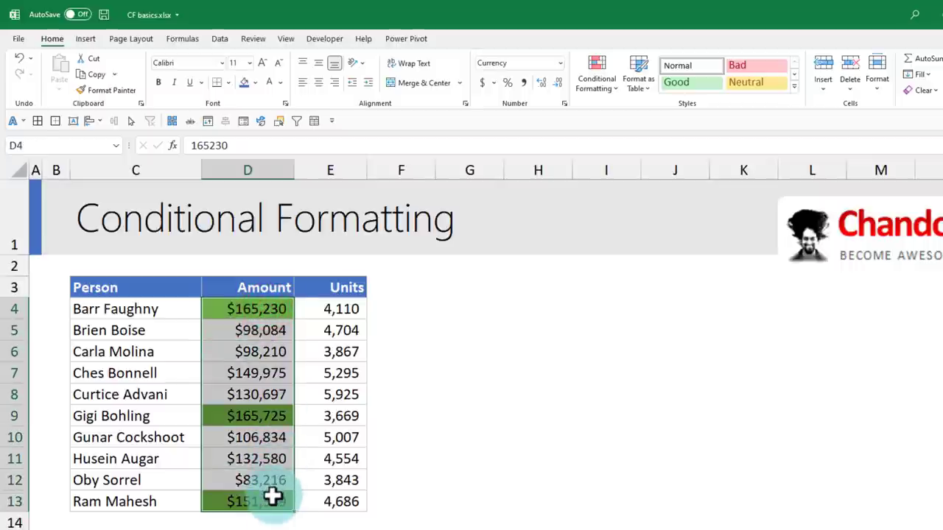
Step: Add a Bottom 3 Items rule with Light Red Fill to the Amount column and clear the selection
click(596, 73)
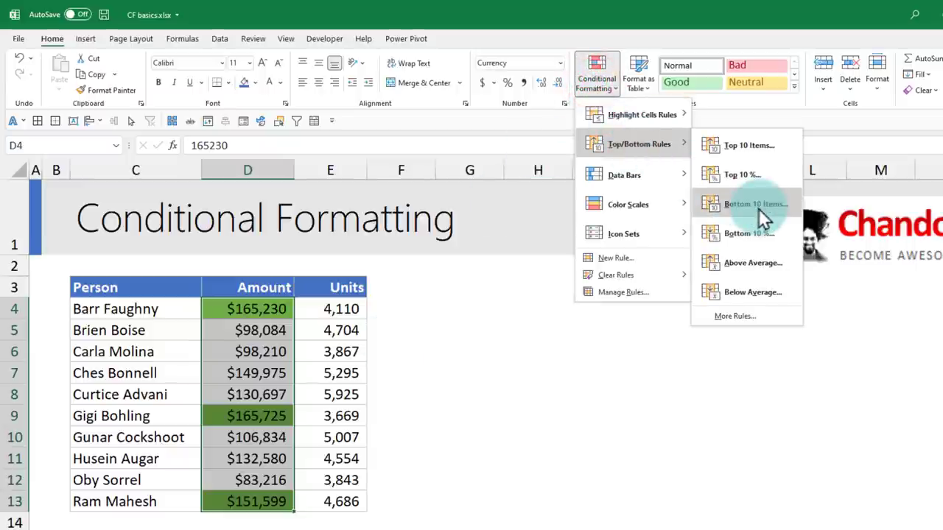
click(754, 203)
text(3)
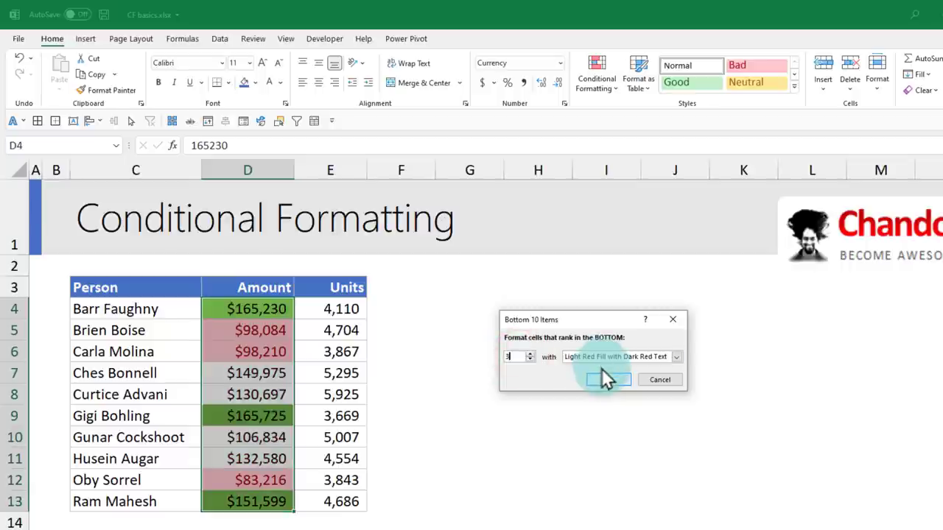
click(609, 380)
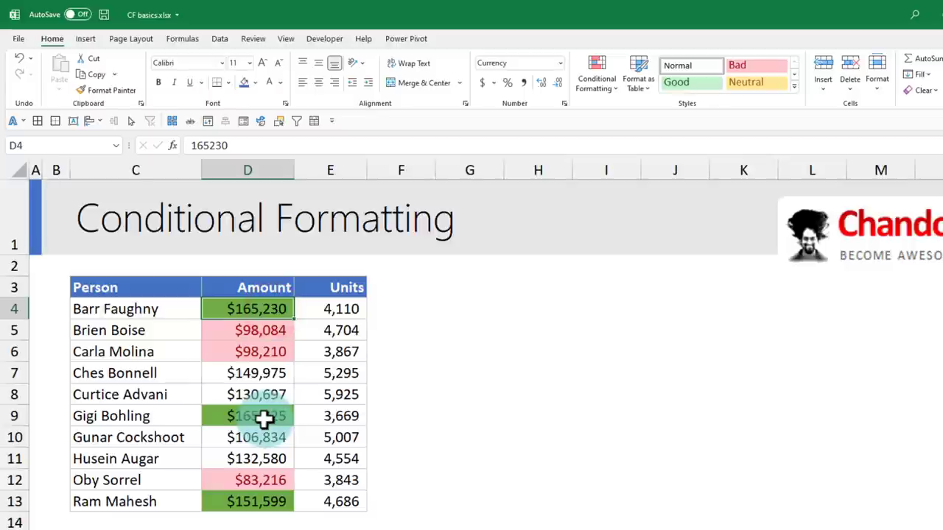
click(248, 416)
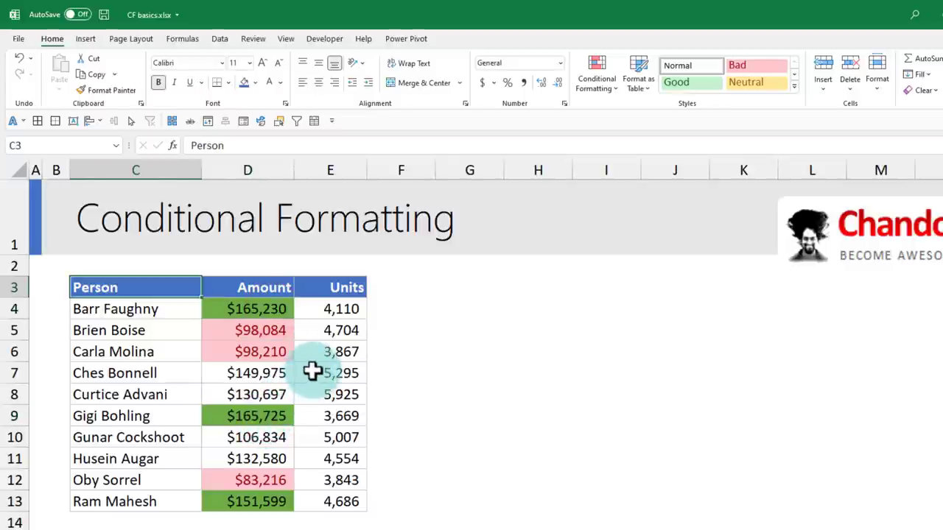
mouse_move(287, 330)
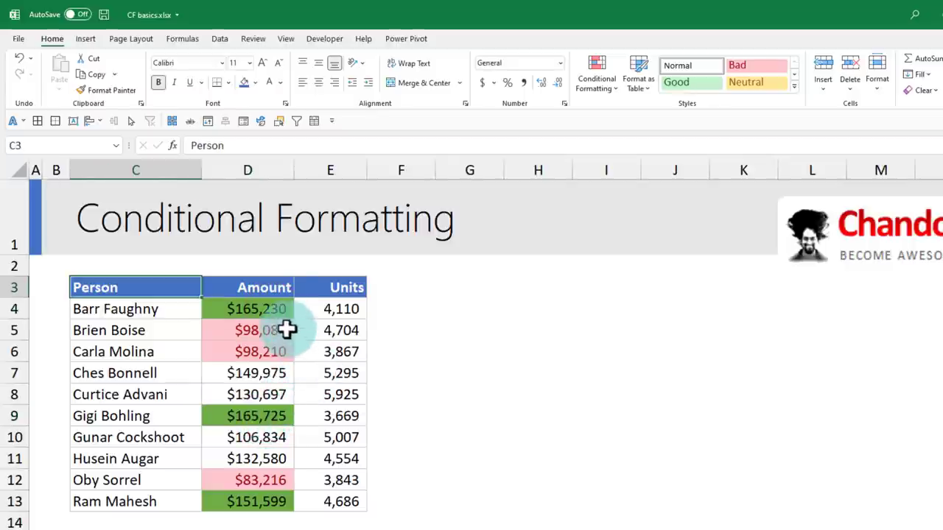
Step: Inspect the highlights by selecting the Amount values, Barr Faughny's and Ram Mahesh's rows, then D4:D13 again
click(248, 310)
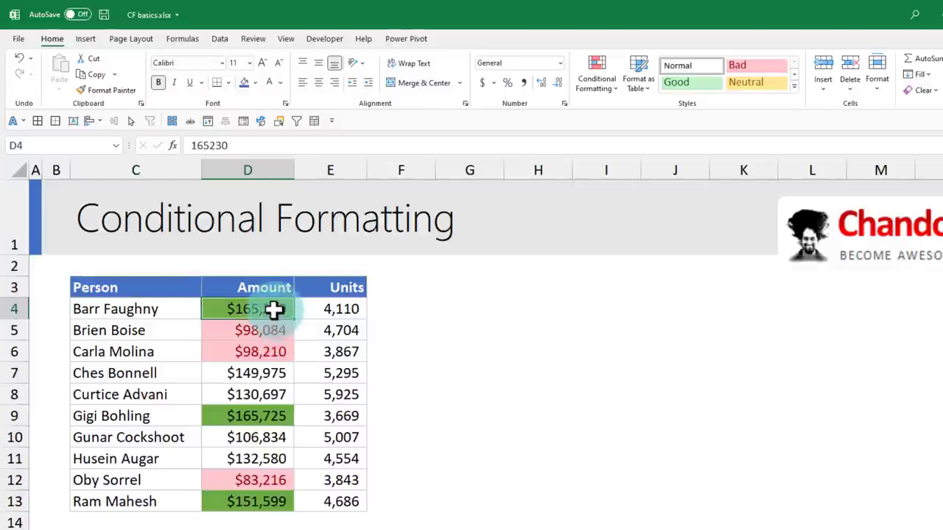
drag(248, 309, 247, 501)
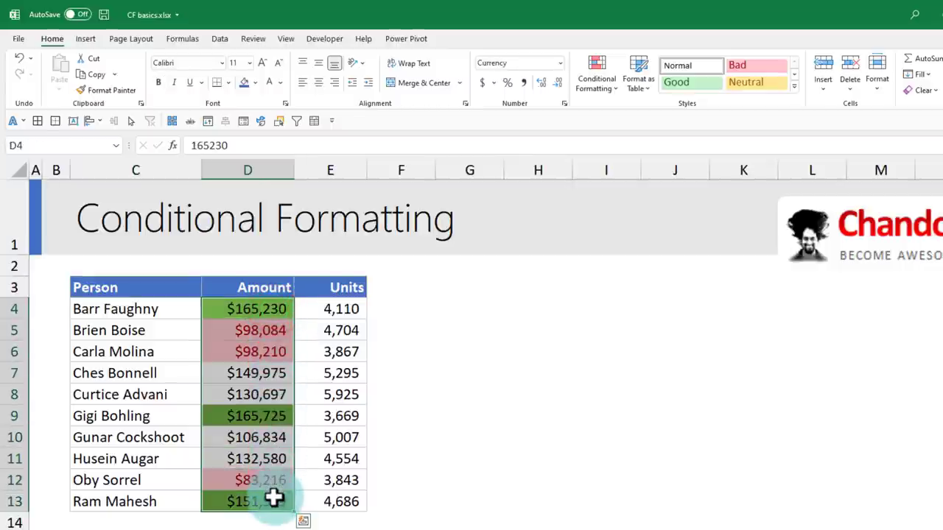
click(136, 309)
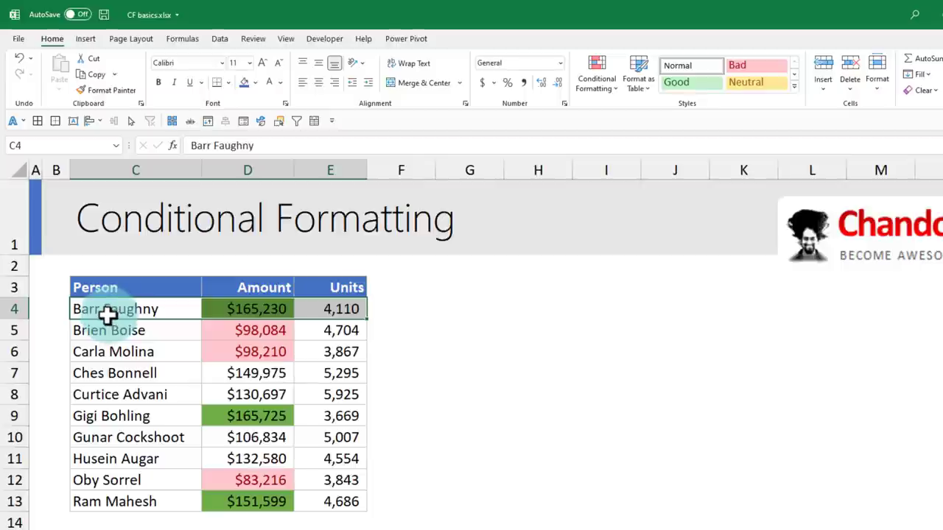
click(111, 415)
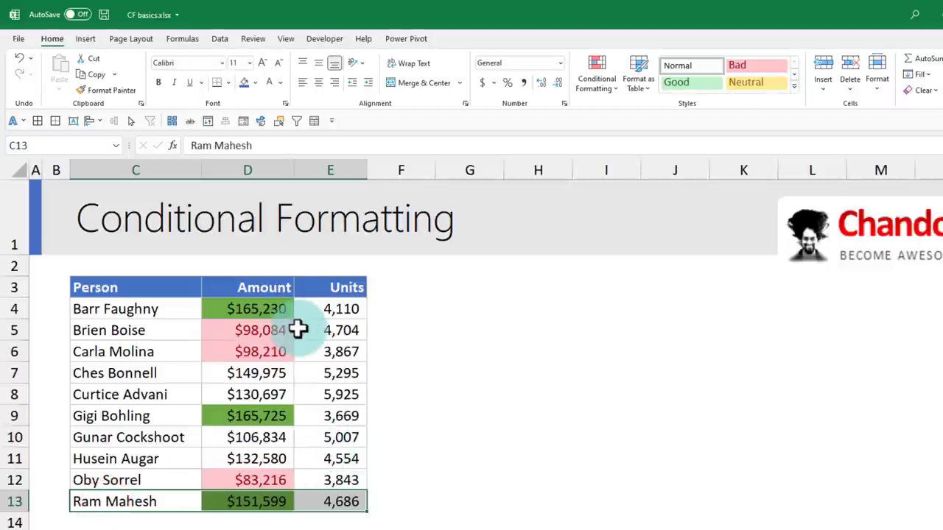
click(248, 310)
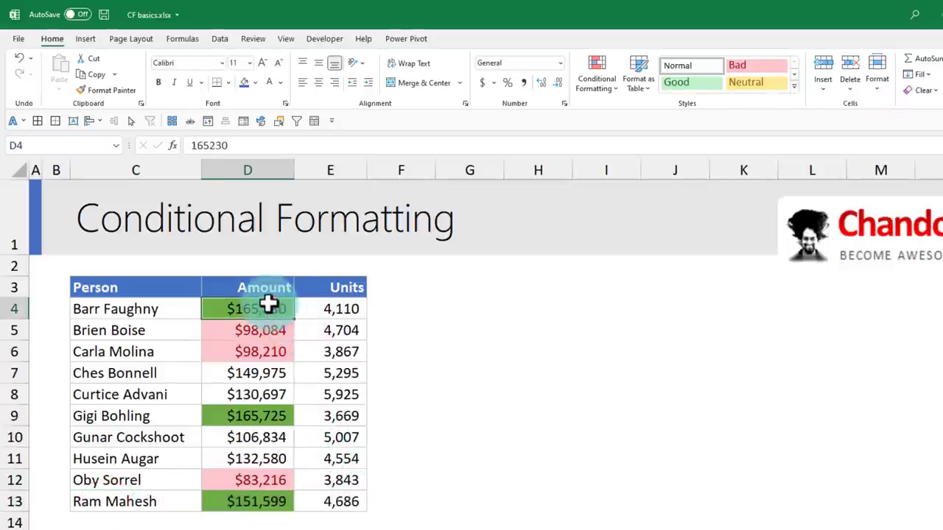
click(248, 480)
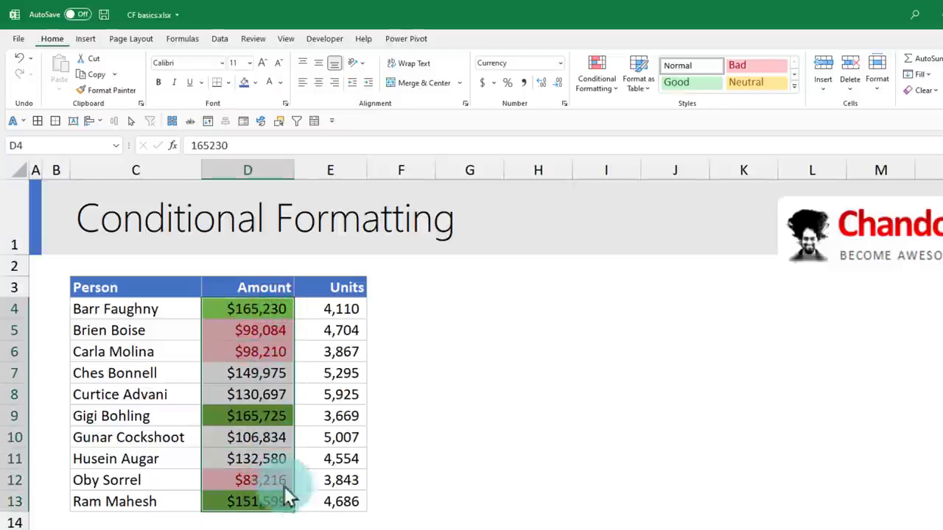
Step: Clear the highlighting rules from the Amount cells and reopen Conditional Formatting for the table C4:E13
click(595, 74)
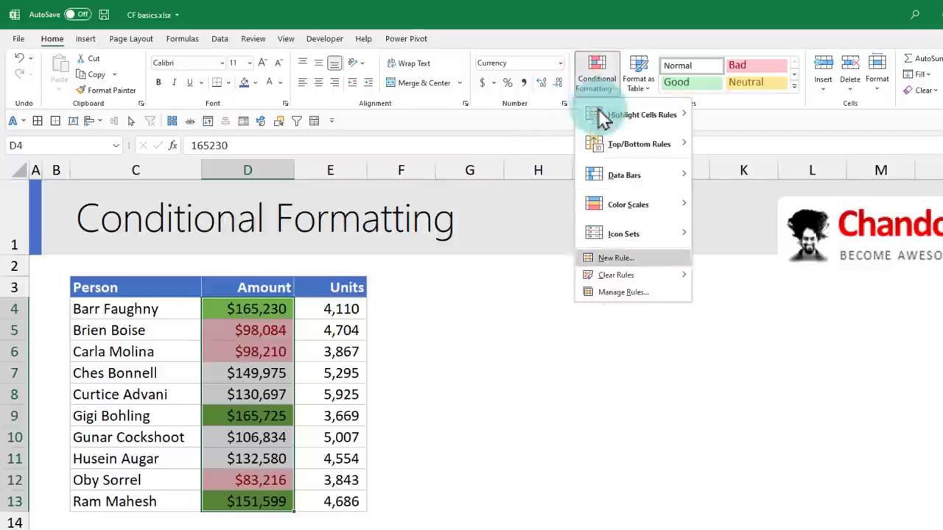
mouse_move(616, 275)
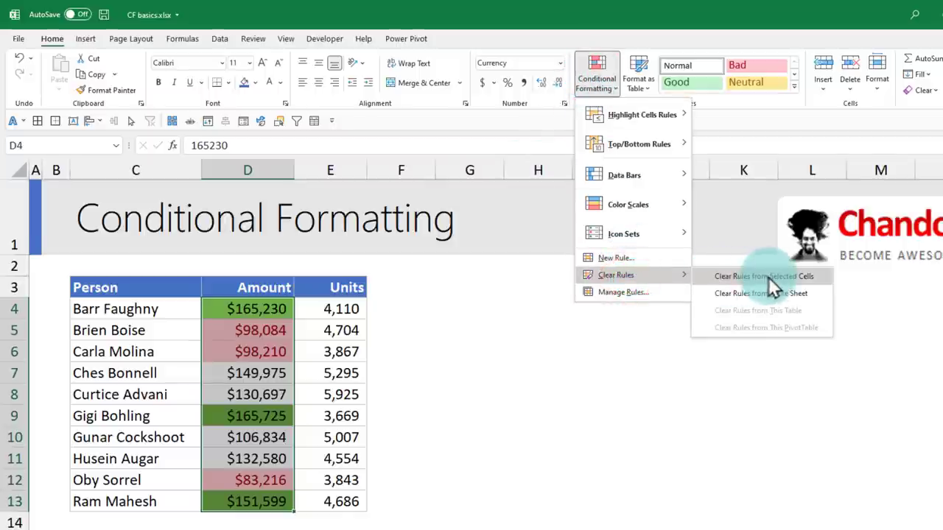
click(765, 276)
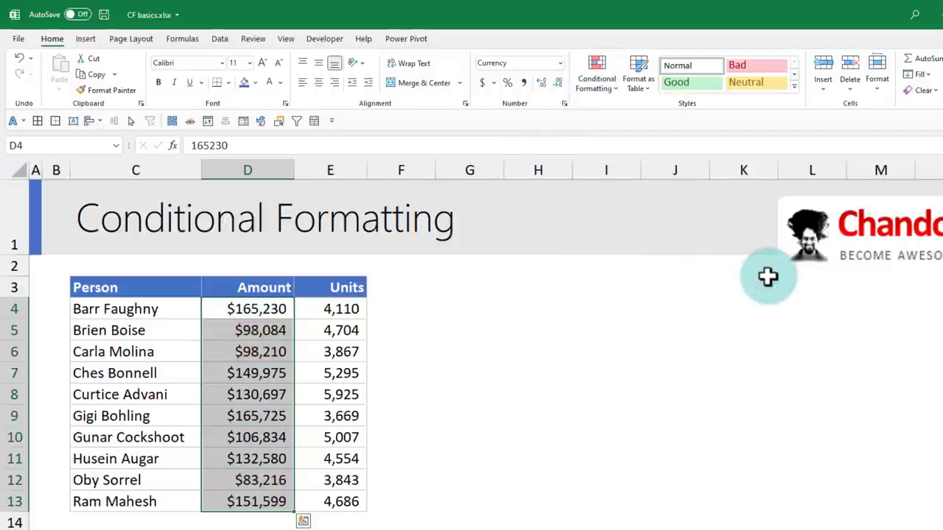
mouse_move(324, 433)
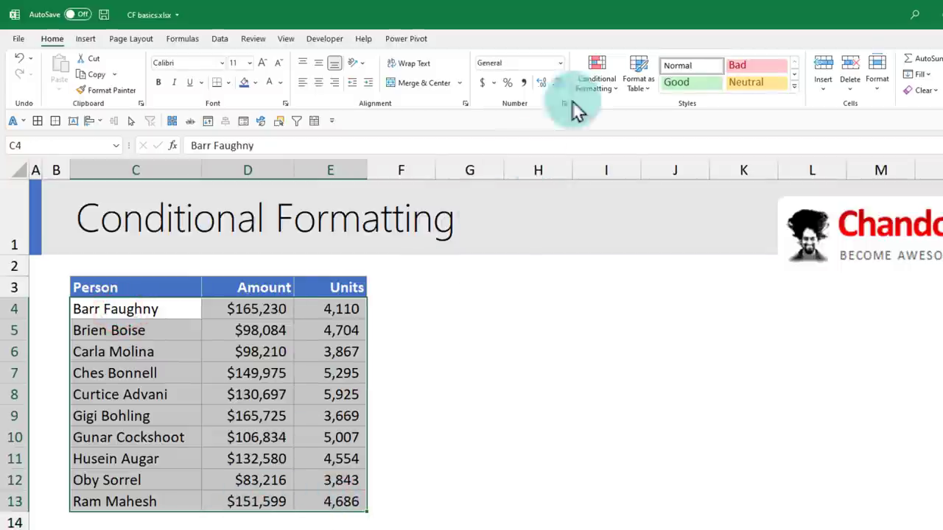
click(595, 73)
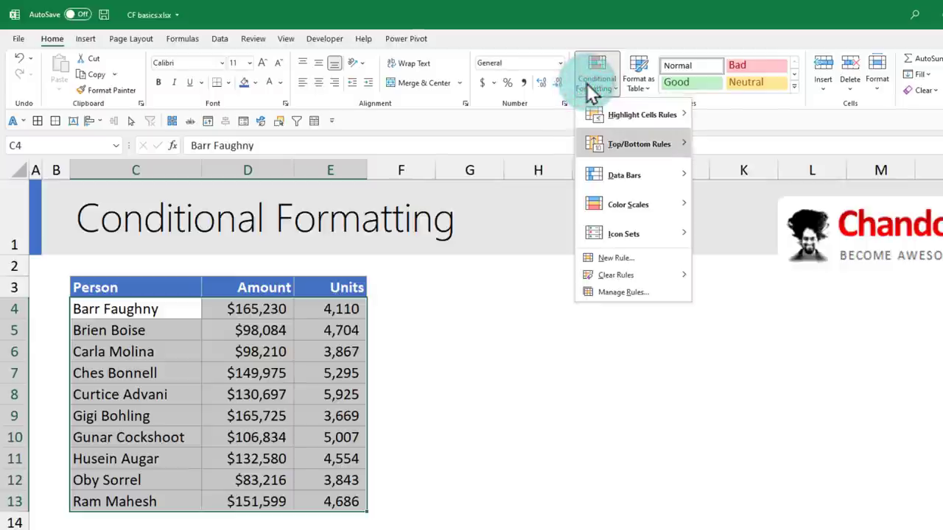
mouse_move(640, 144)
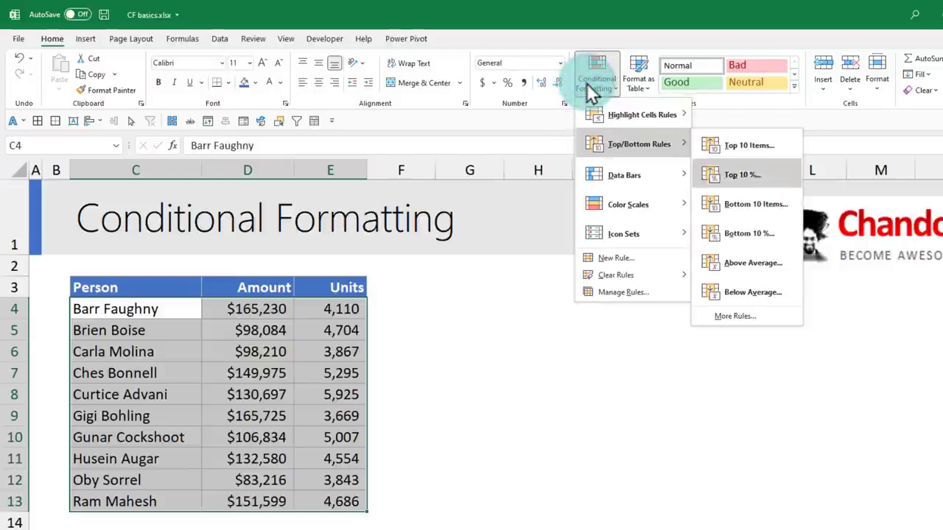
mouse_move(625, 174)
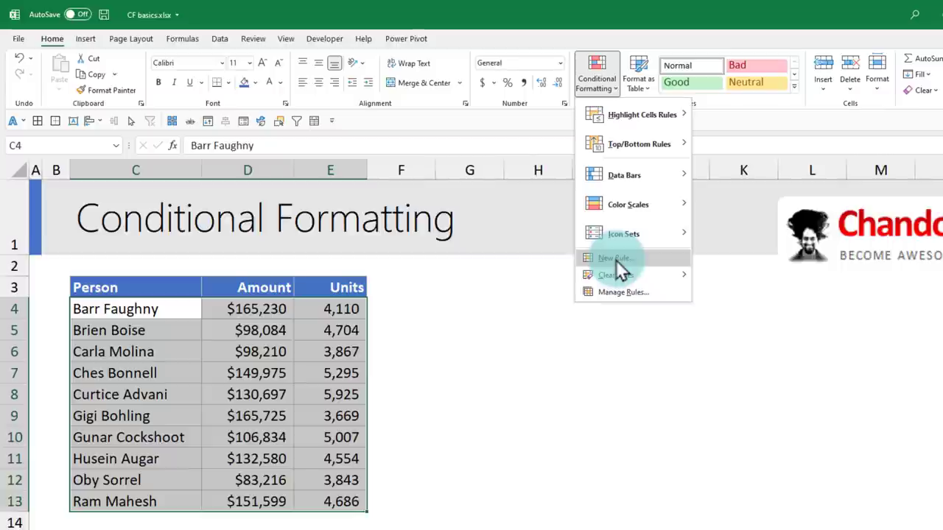
Step: Create a formula-based rule with the condition =$D4>150000
click(613, 258)
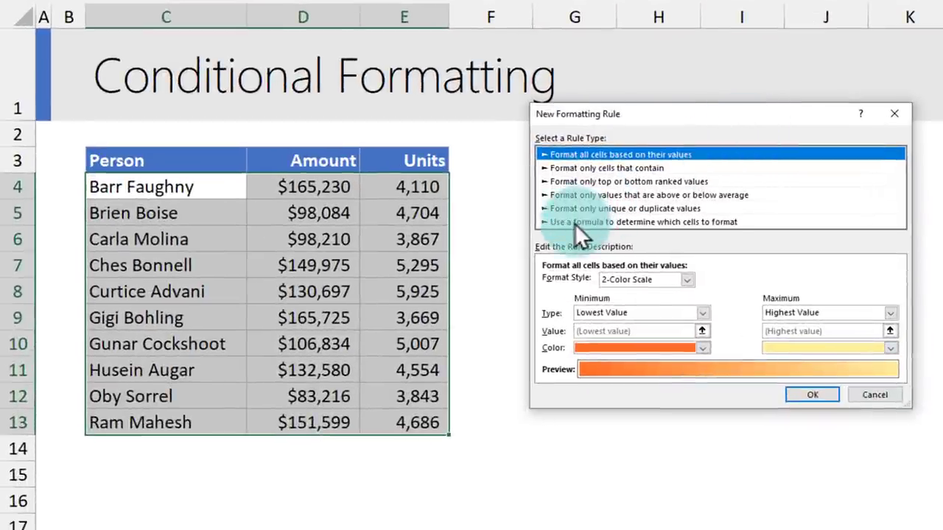
click(641, 221)
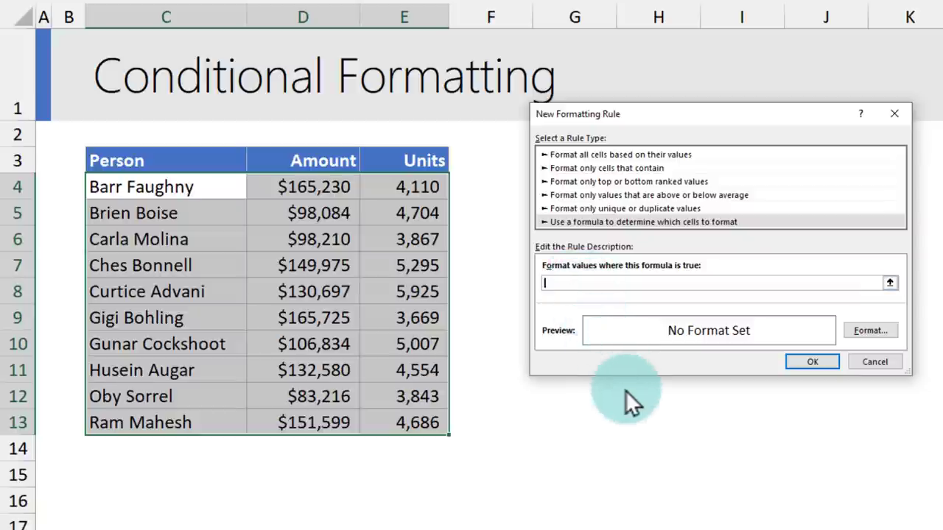
mouse_move(589, 368)
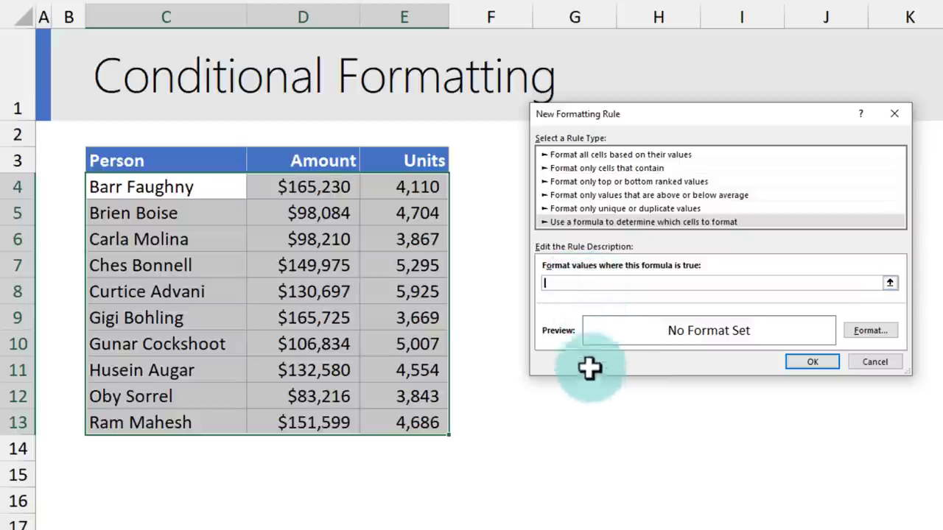
mouse_move(310, 199)
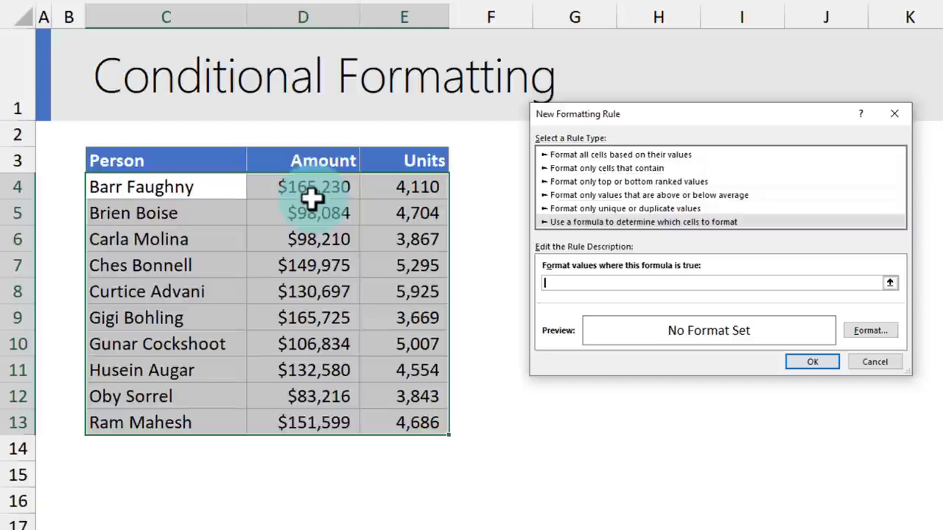
mouse_move(319, 213)
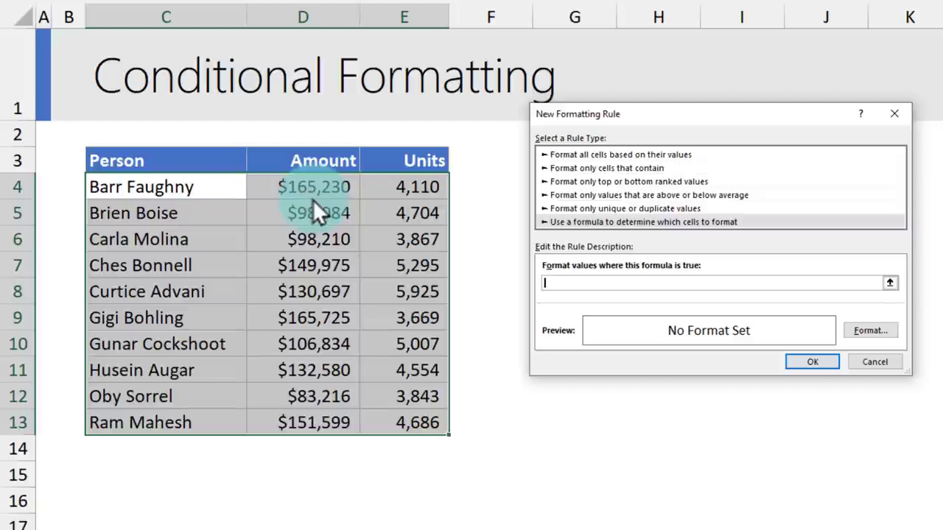
click(714, 282)
text(=)
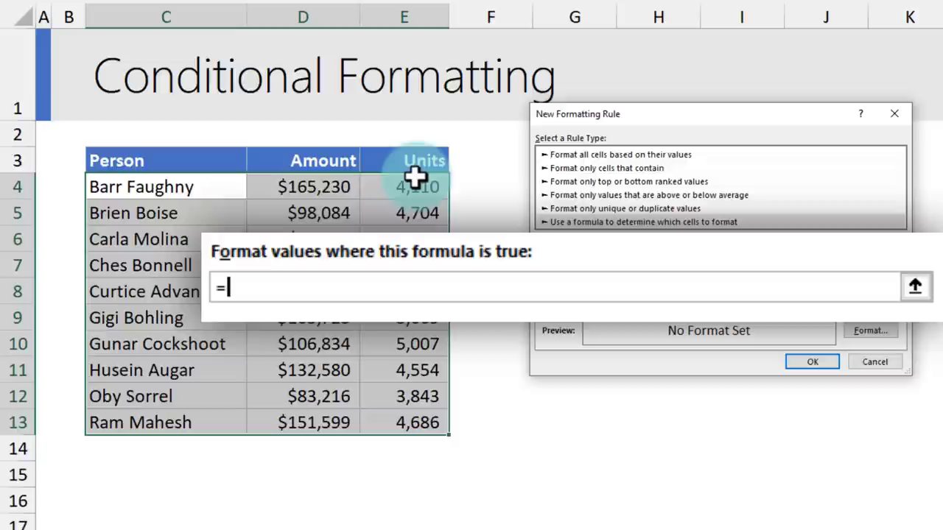
text($)
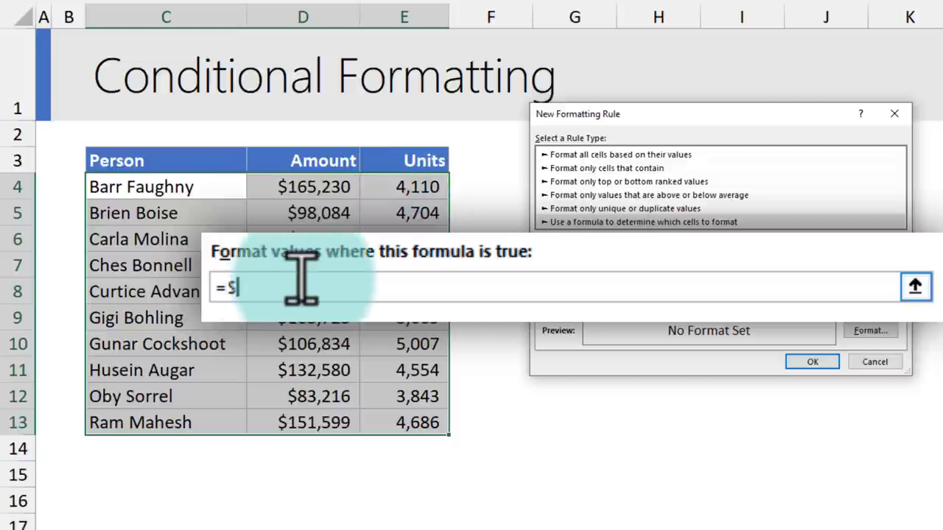
mouse_move(508, 295)
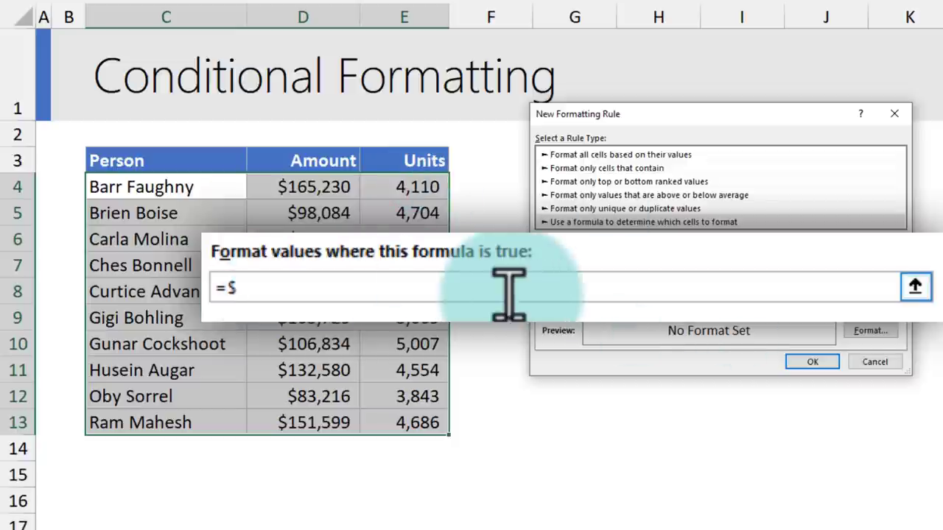
text(D)
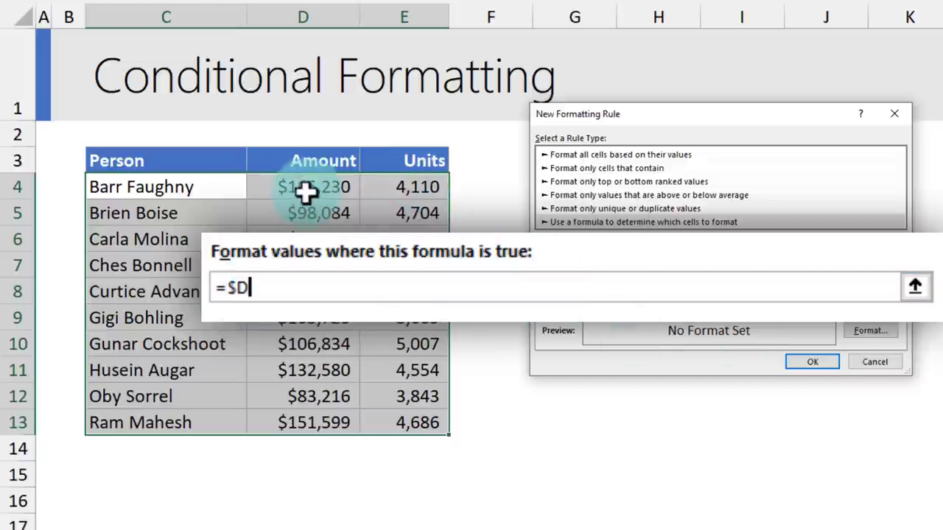
text(4>1)
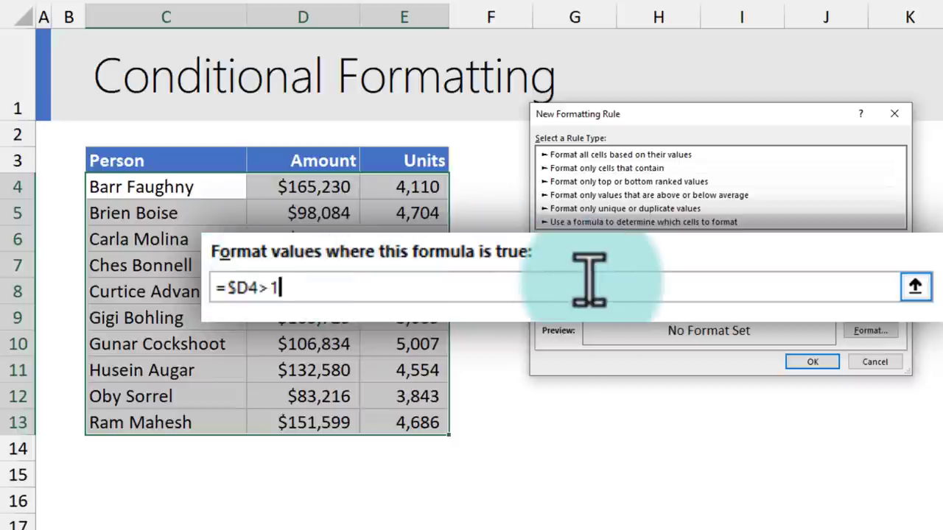
text(50000)
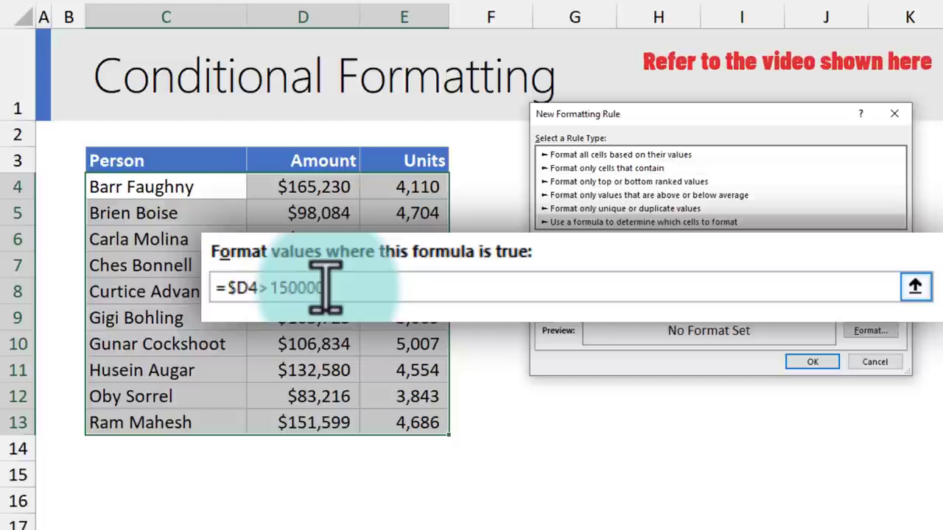
mouse_move(327, 302)
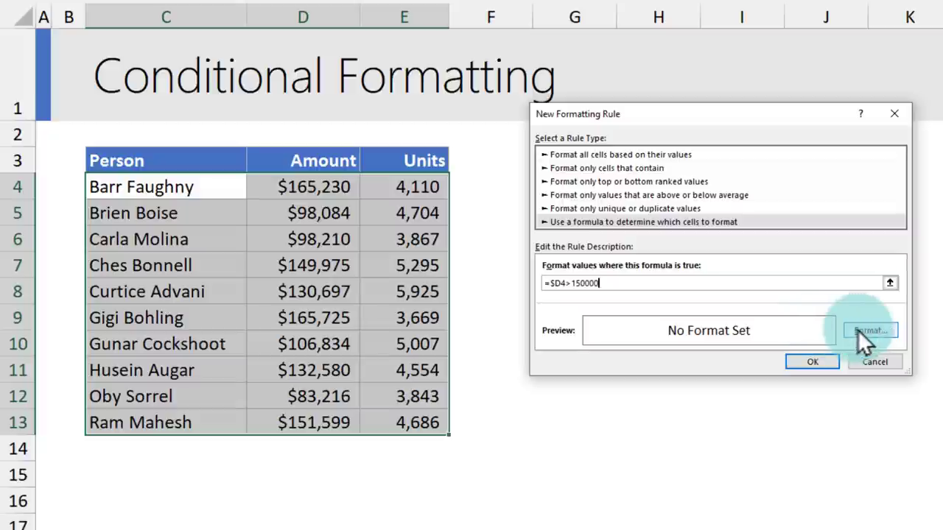
Step: Format matching rows with a green fill and bold white font, then confirm the rule
click(870, 330)
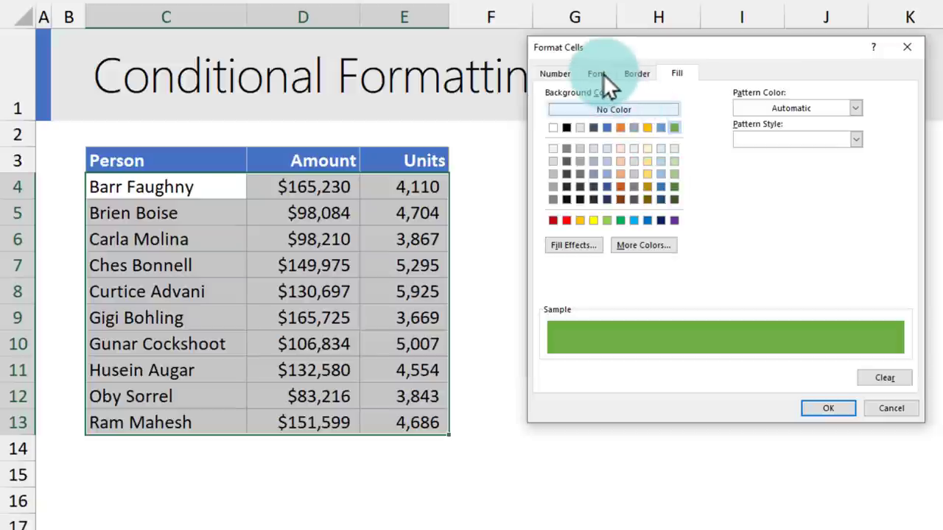
click(595, 73)
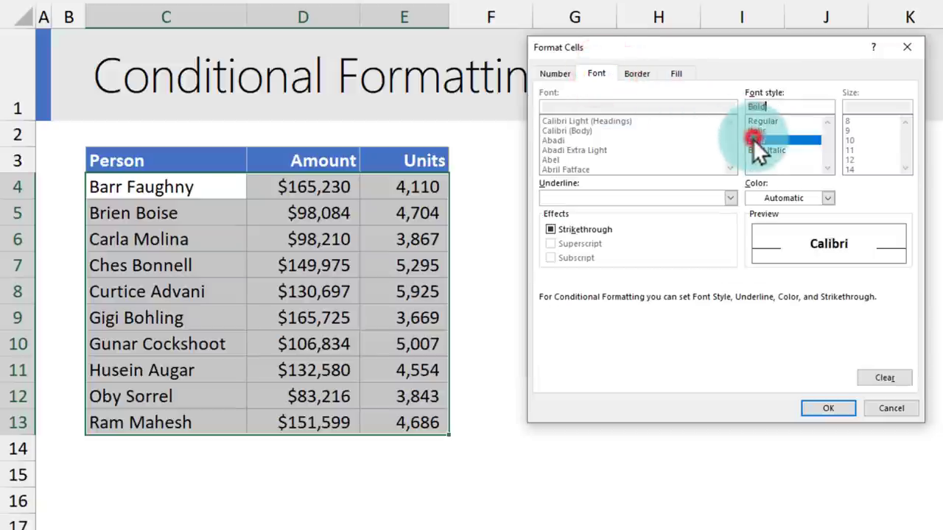
click(828, 198)
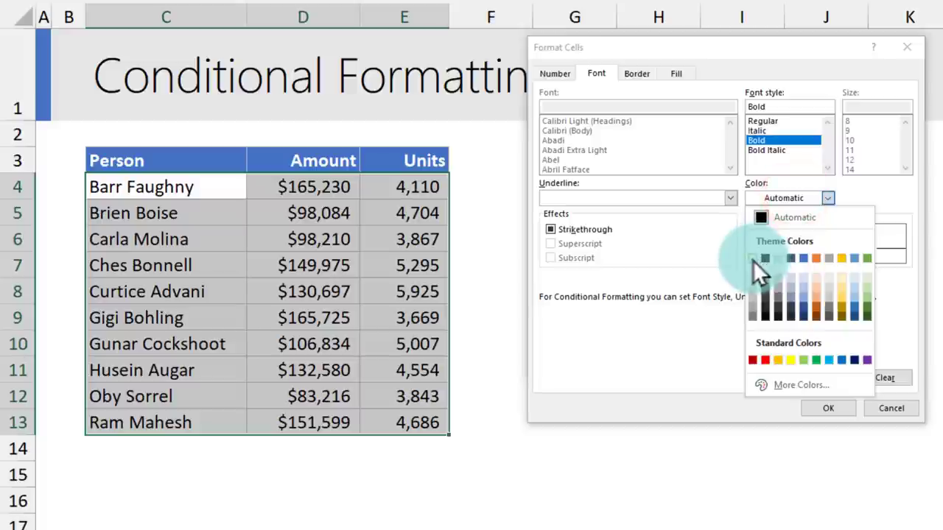
click(828, 408)
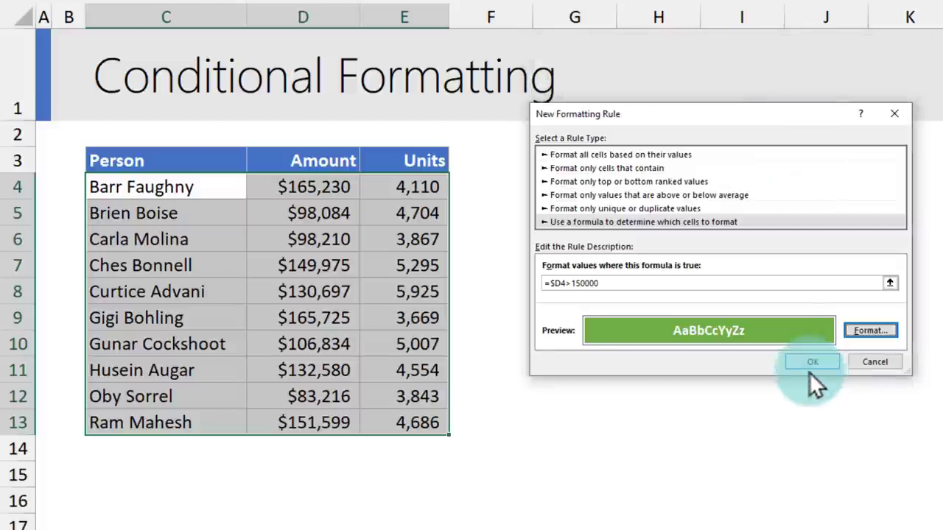
click(812, 362)
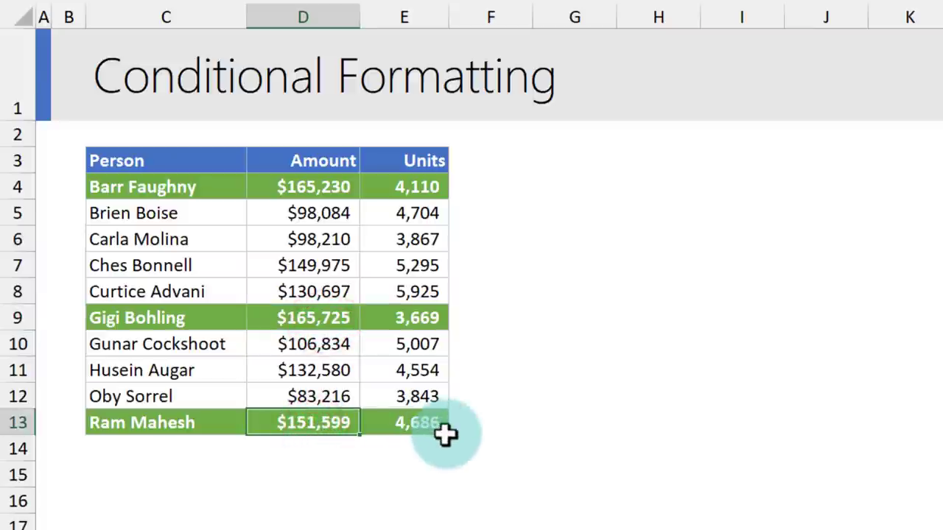
click(318, 239)
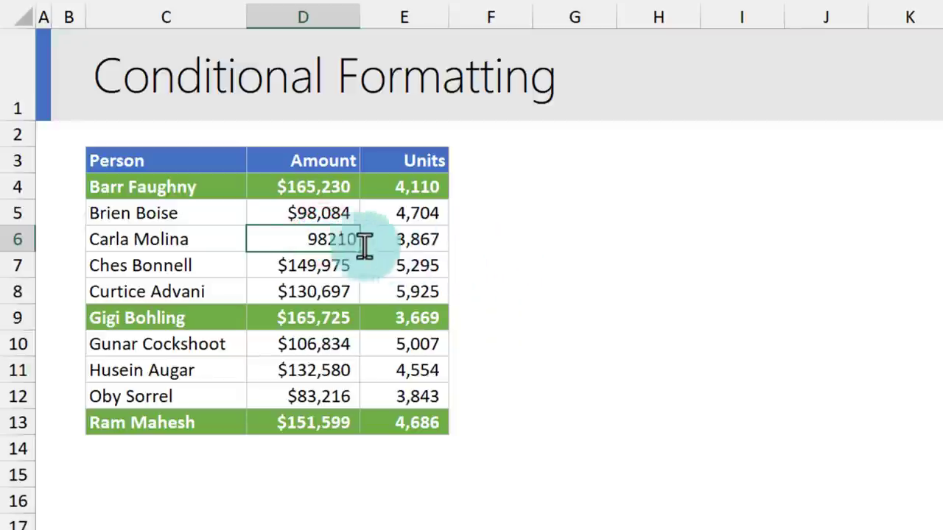
text(1)
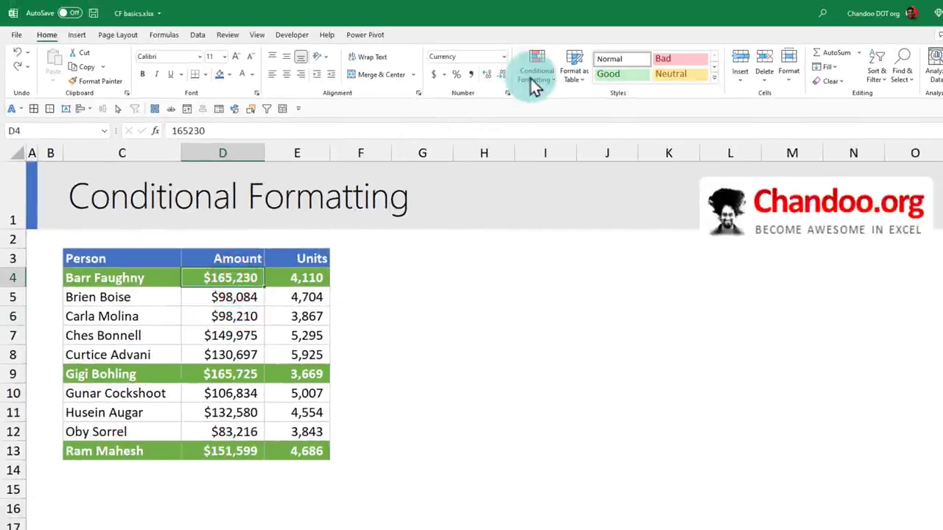
mouse_move(486, 253)
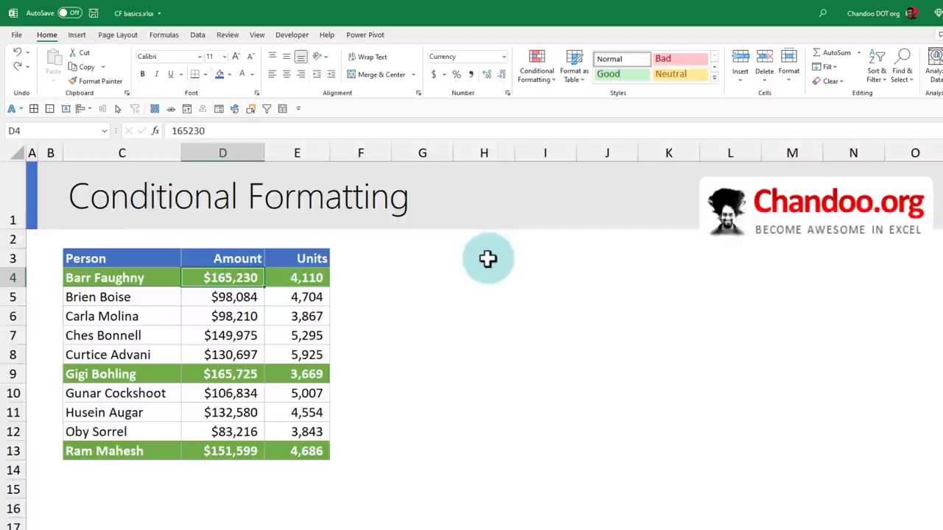
Step: Enter a 'Highlight above' label in H3 with the threshold 150000 in H4
click(483, 258)
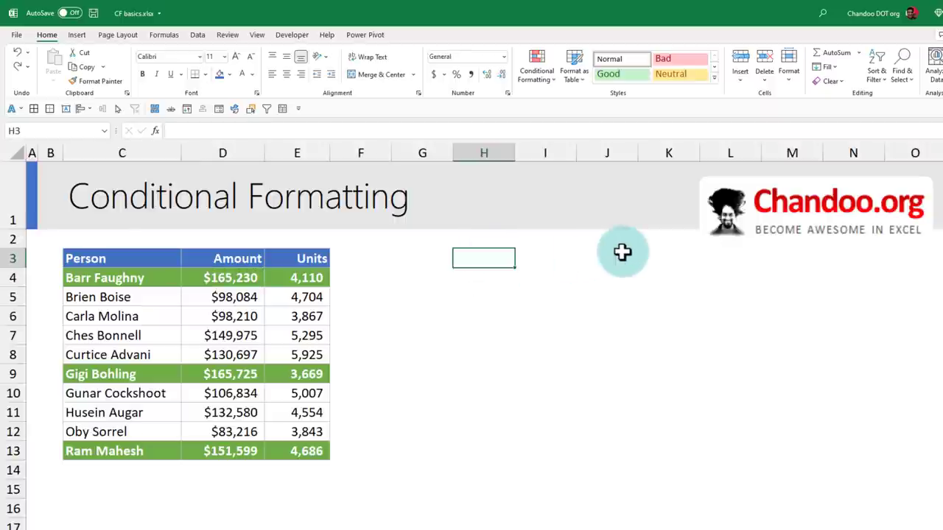
text(Highlight above)
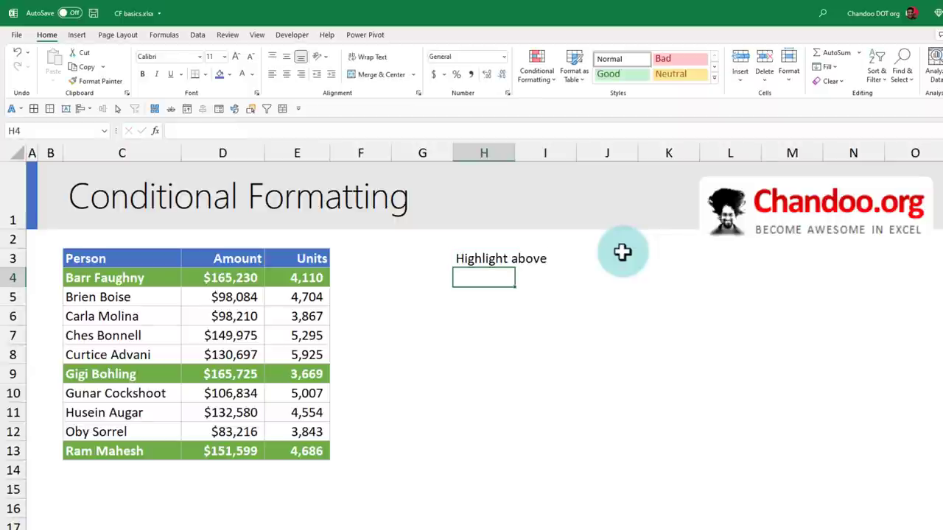
text(150000)
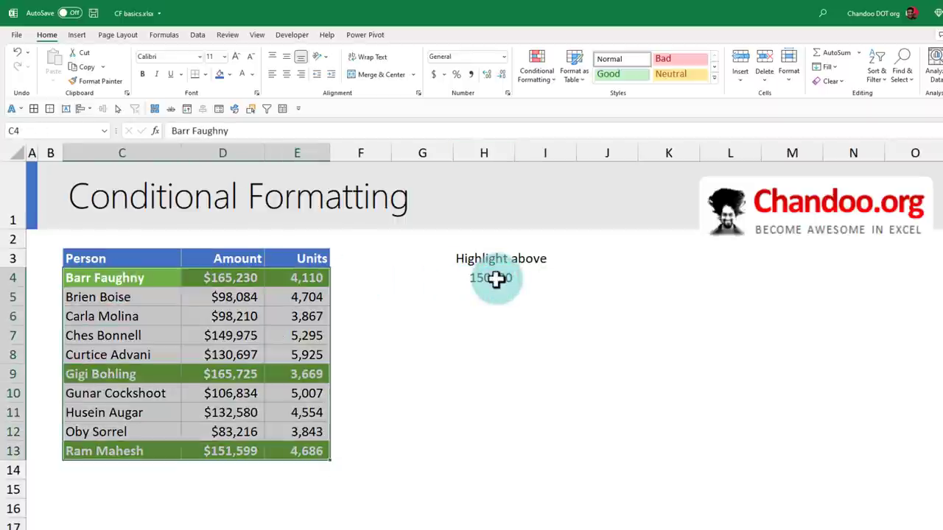
Step: Edit the existing formula rule so it reads =$D4>$H$4, referencing the threshold cell, and confirm
click(536, 66)
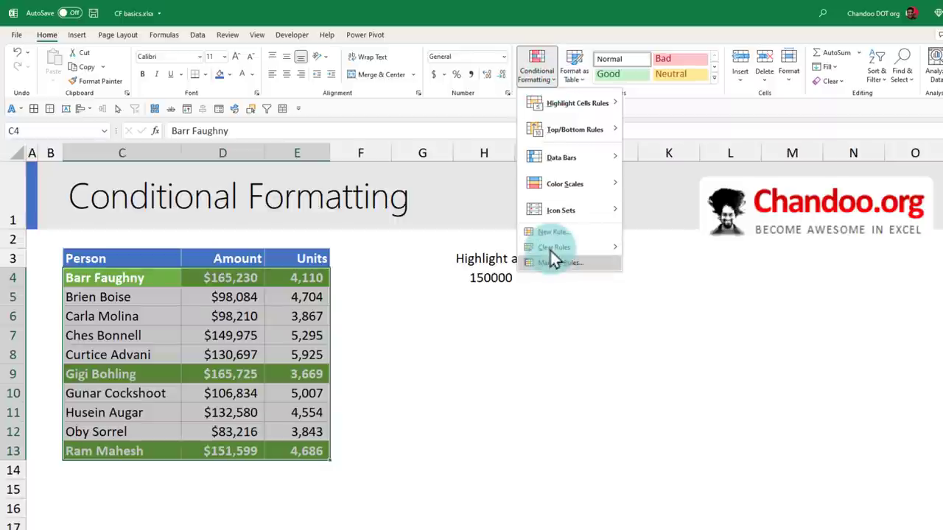
mouse_move(560, 262)
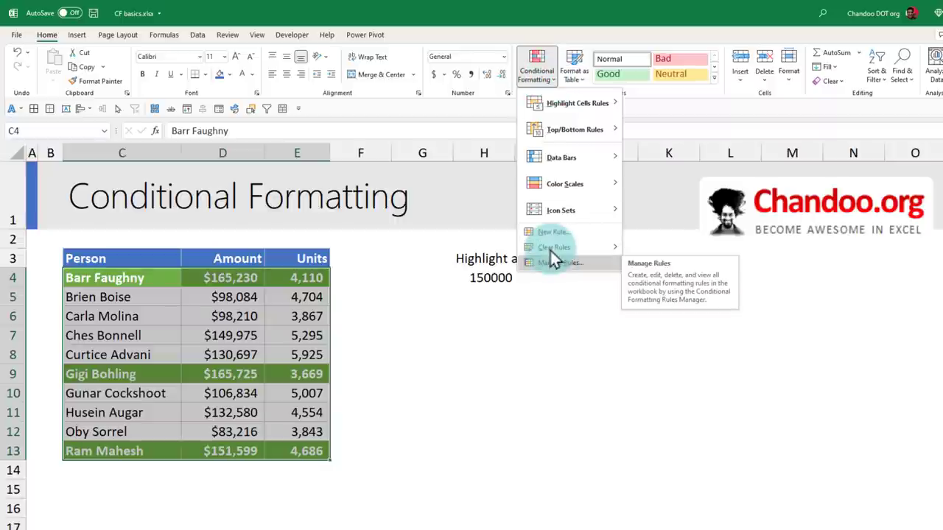
mouse_move(483, 302)
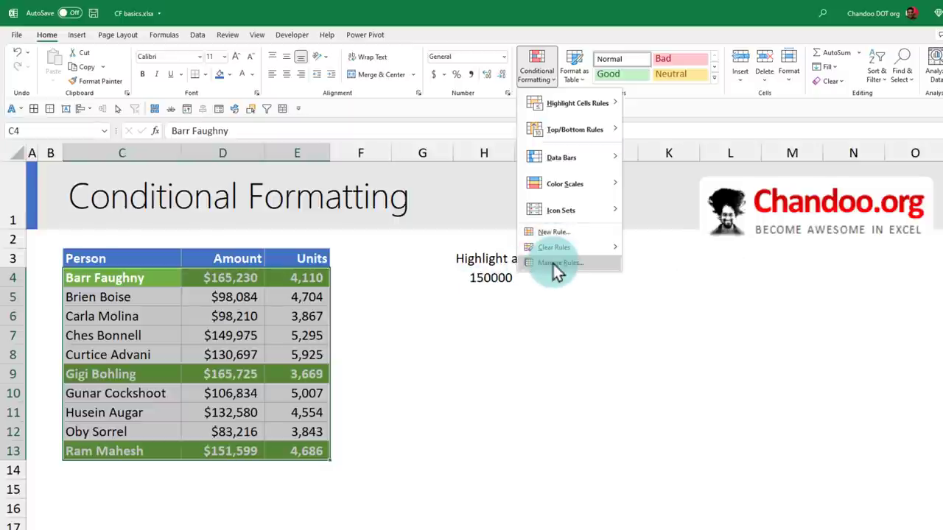
click(560, 263)
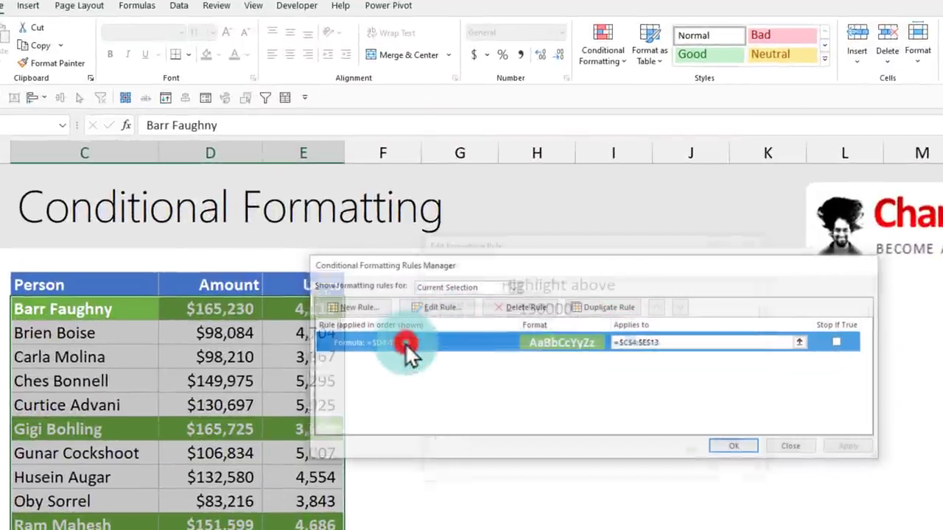
click(442, 308)
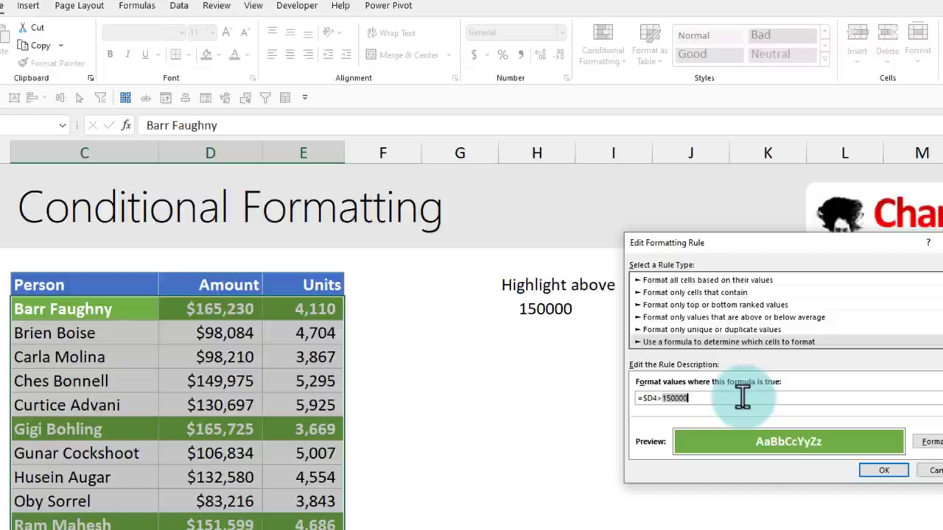
key(Backspace)
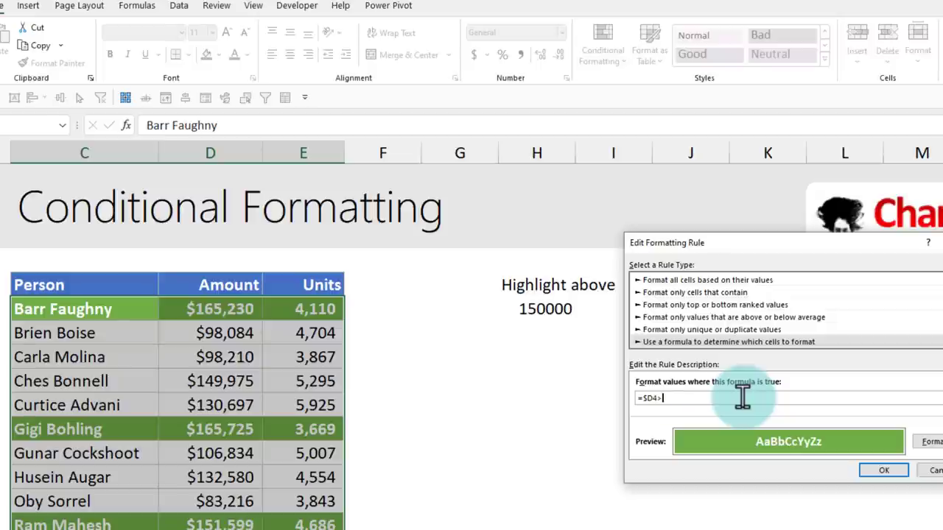
click(546, 309)
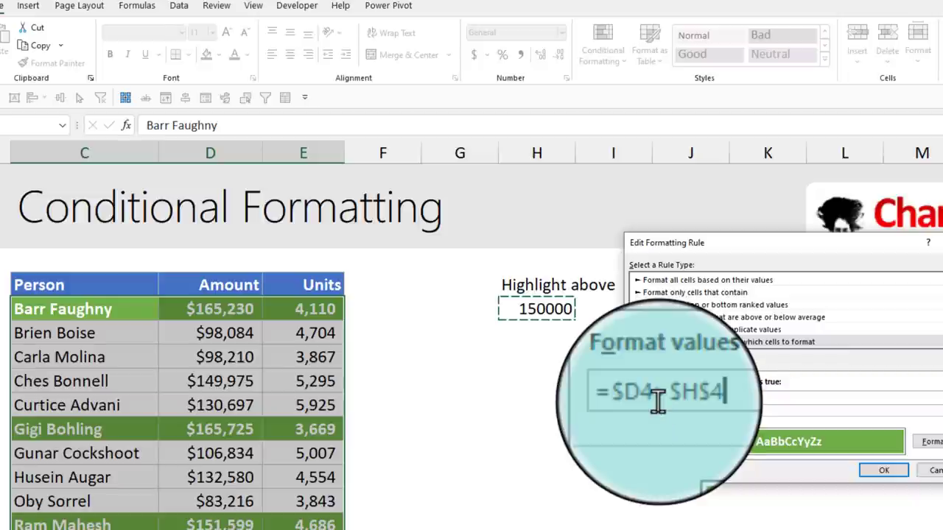
click(884, 470)
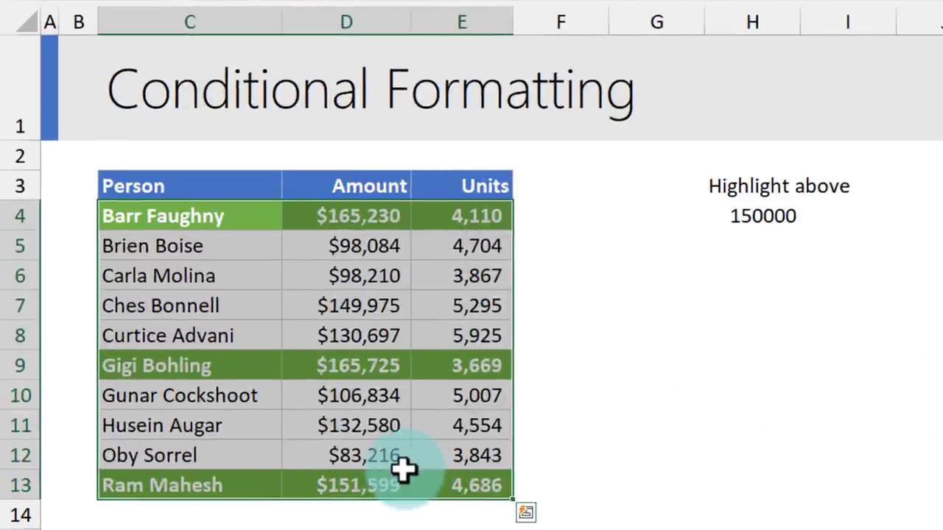
mouse_move(763, 215)
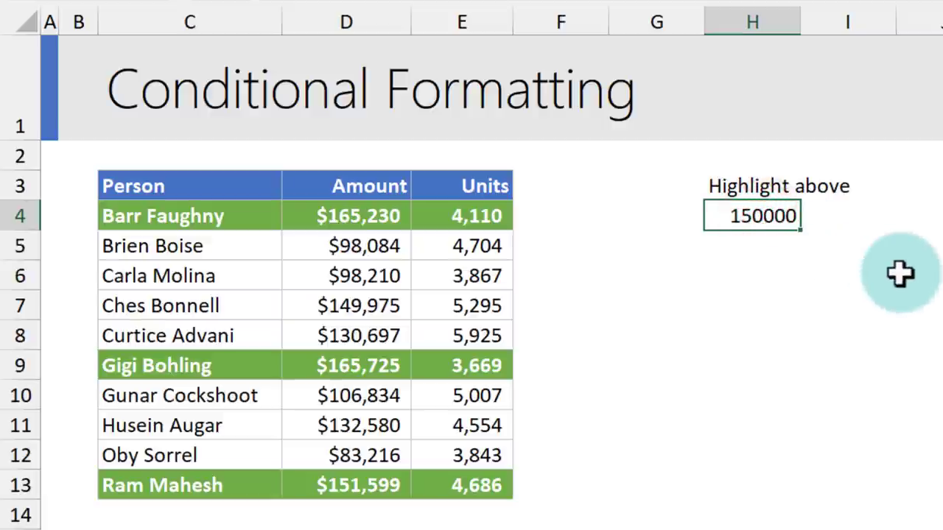
Step: Set the threshold in H4 to 160000 and clear the rules from the table via Conditional Formatting
text(160)
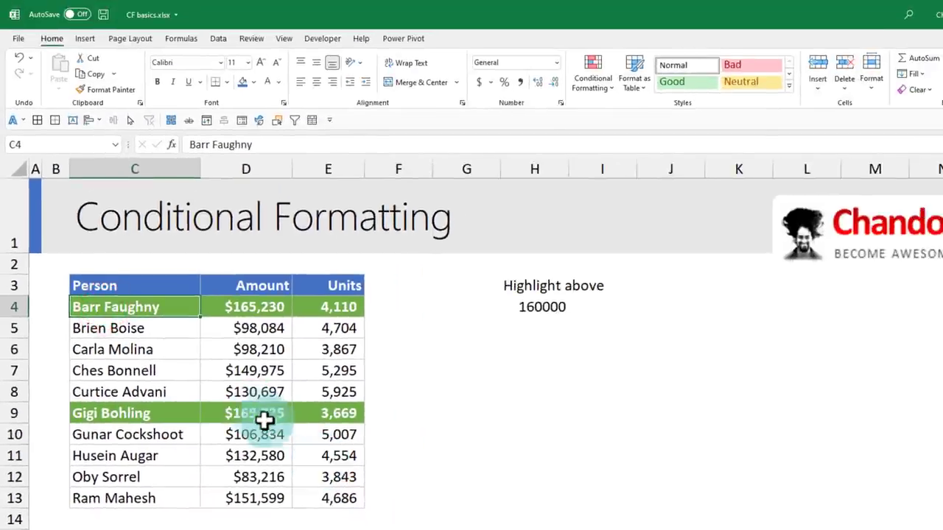
click(592, 73)
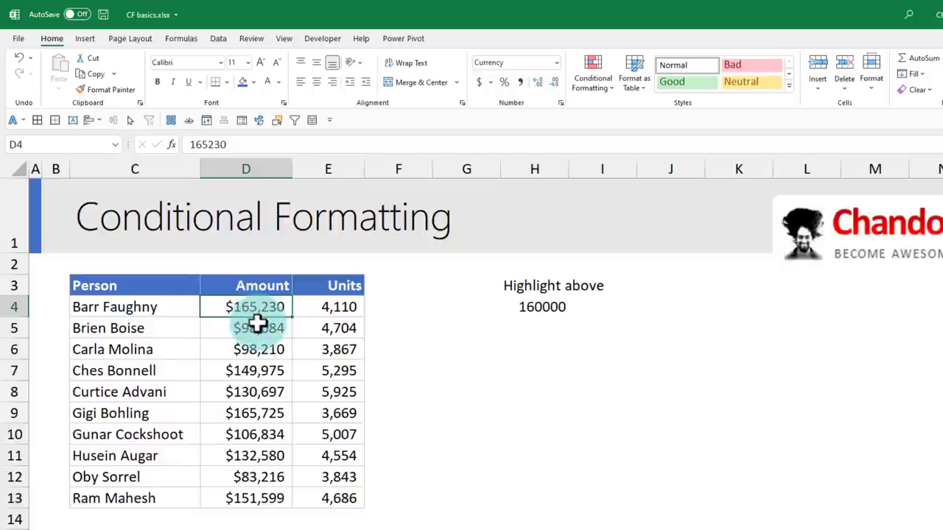
mouse_move(520, 339)
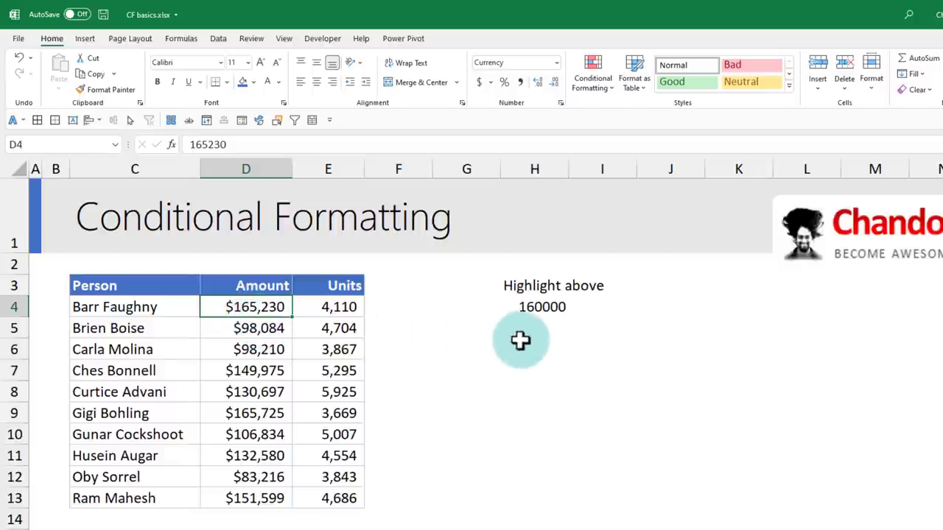
Step: Enter =RANK.AVG(D4,D4:D13,0) in H6, returning rank 2 for Barr Faughny's amount
text(=ran)
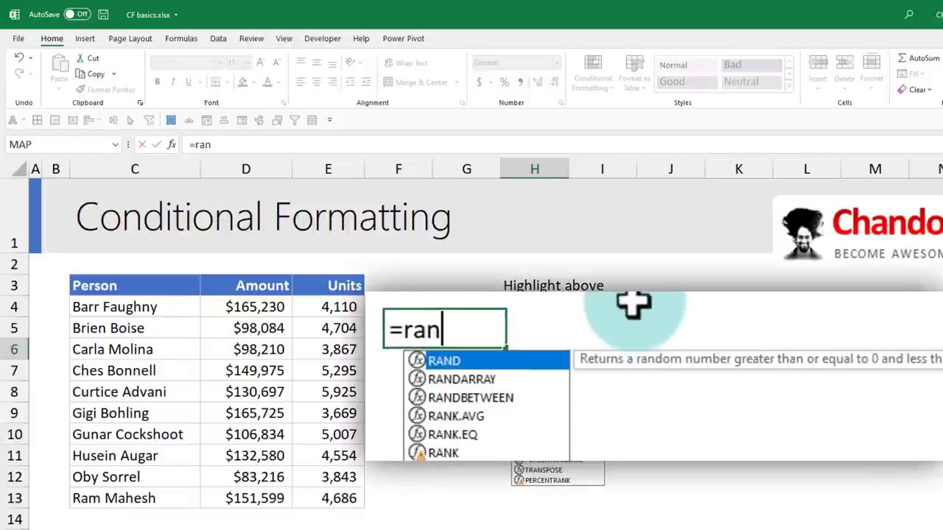
text(k)
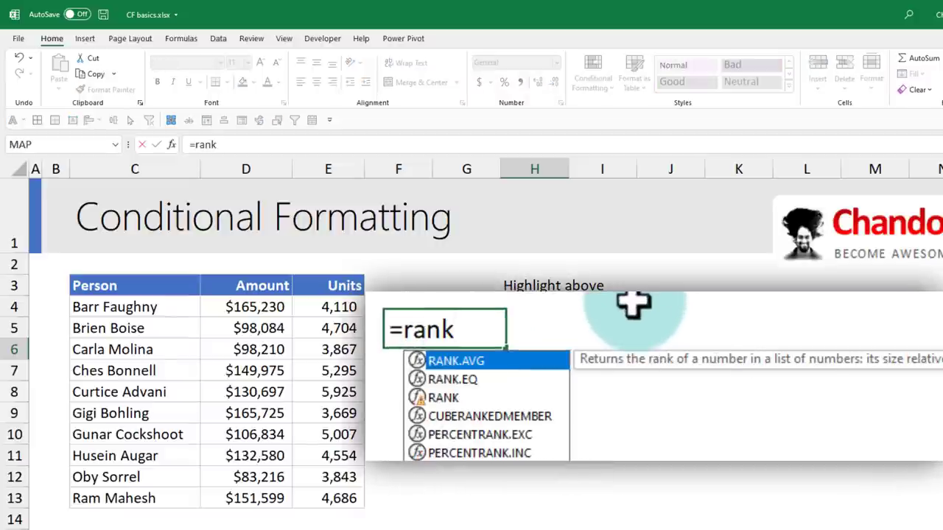
mouse_move(454, 383)
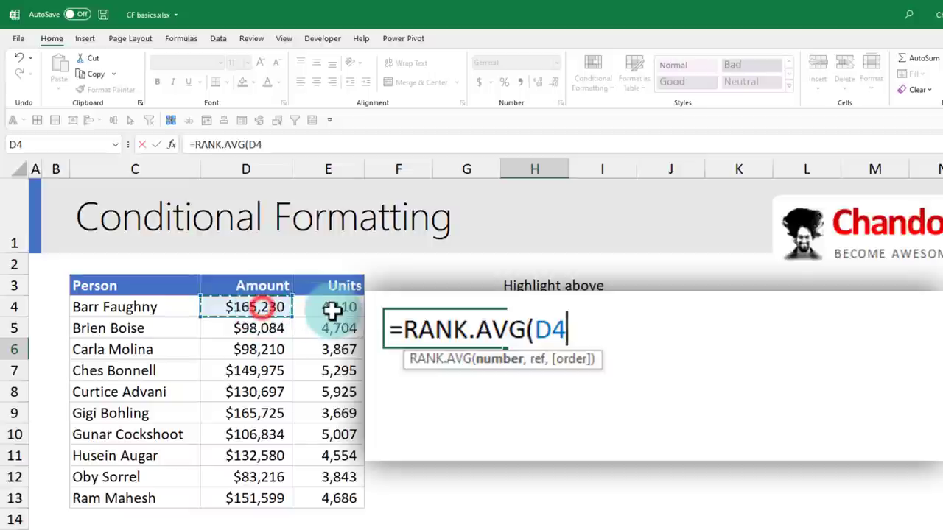
drag(245, 307, 244, 498)
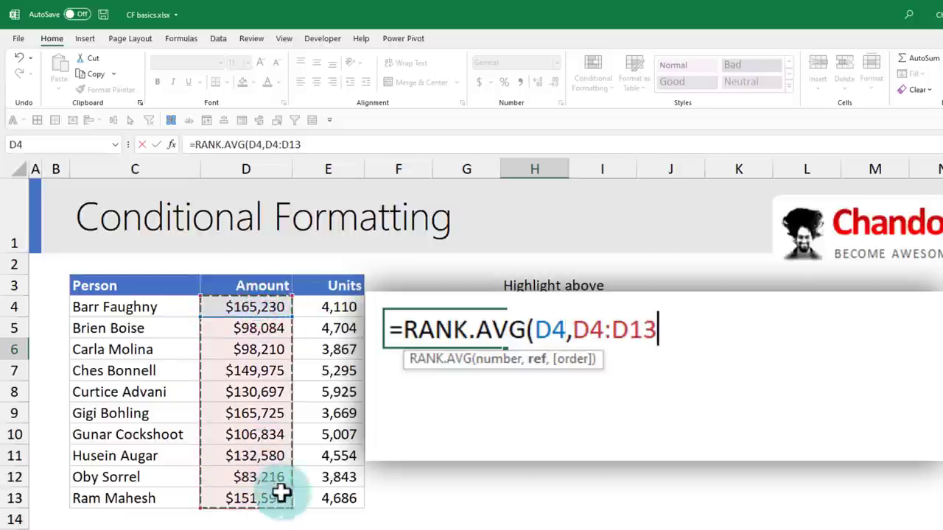
text(,)
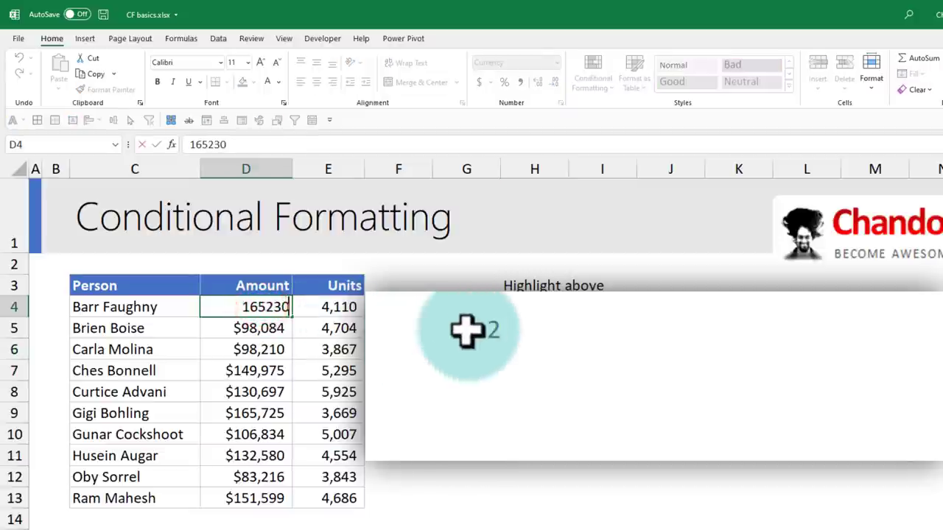
text(=RANK.AVG(D4,D4:D13,0))
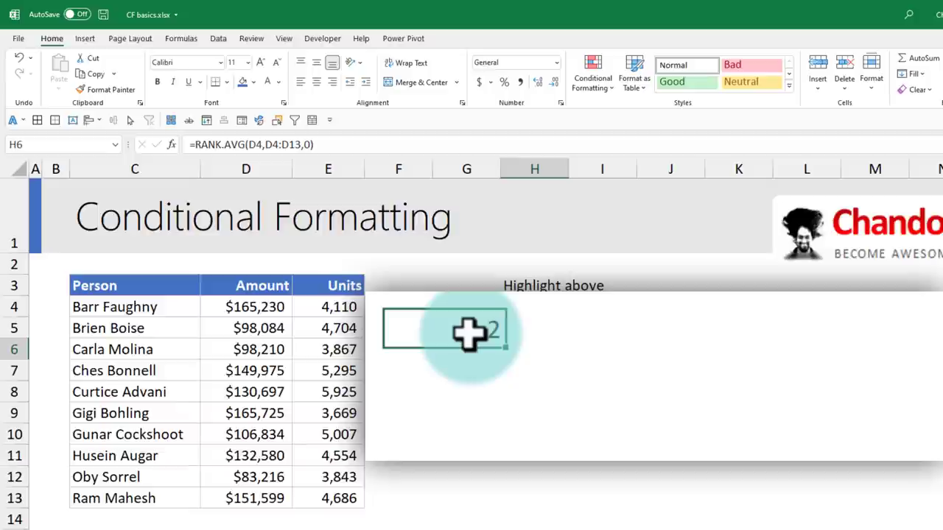
text(160000)
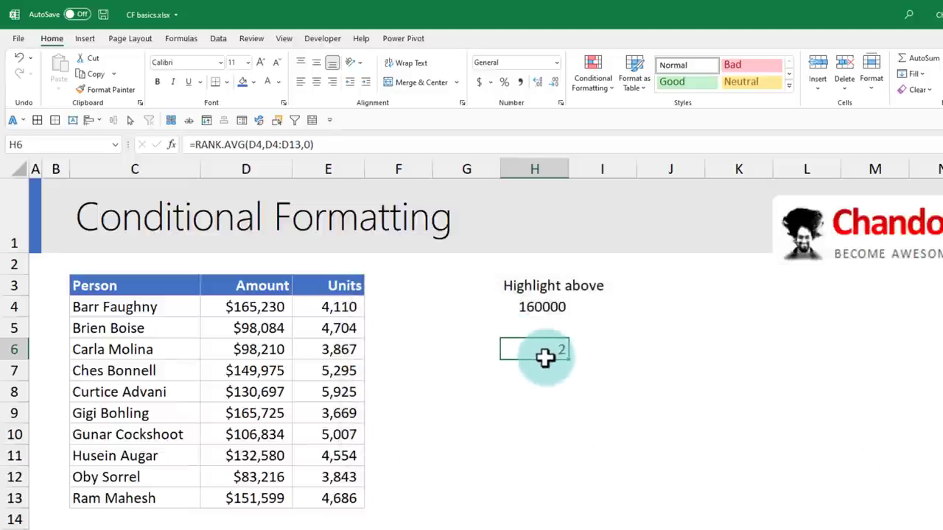
mouse_move(548, 365)
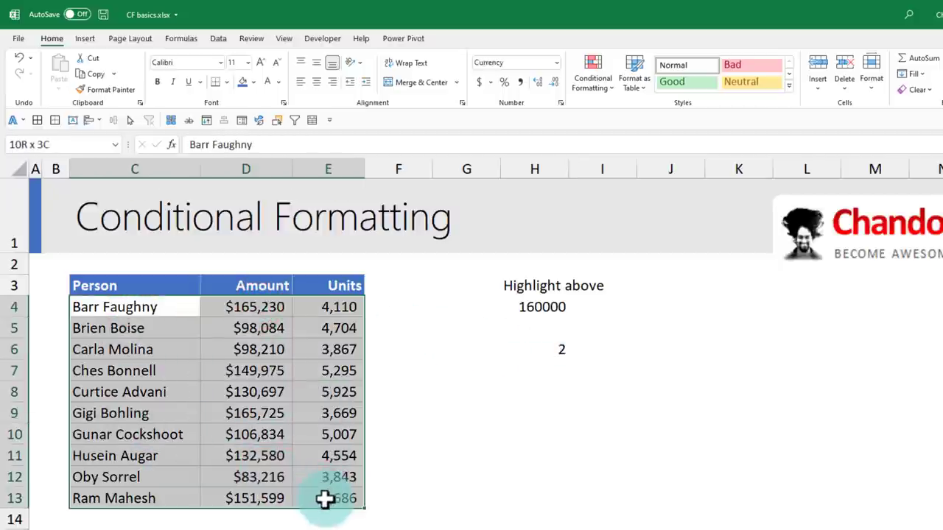
Step: Create a formula rule on C4:E13 with =RANK.AVG($D4,$D$4:$D$13,0)<=3
click(592, 76)
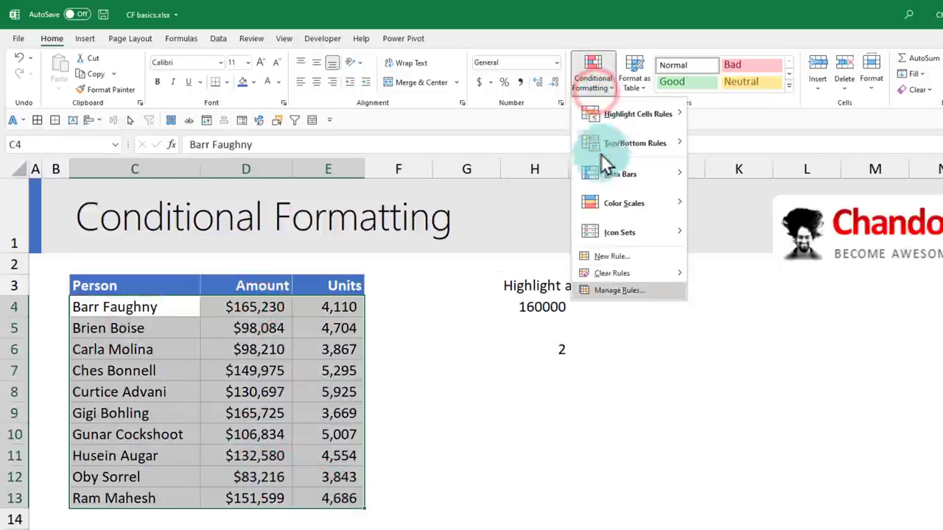
click(613, 256)
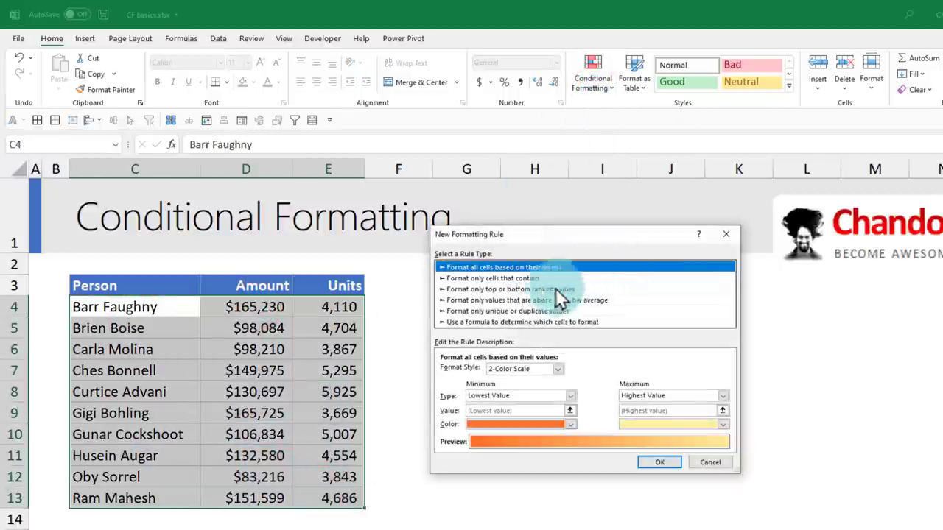
click(522, 321)
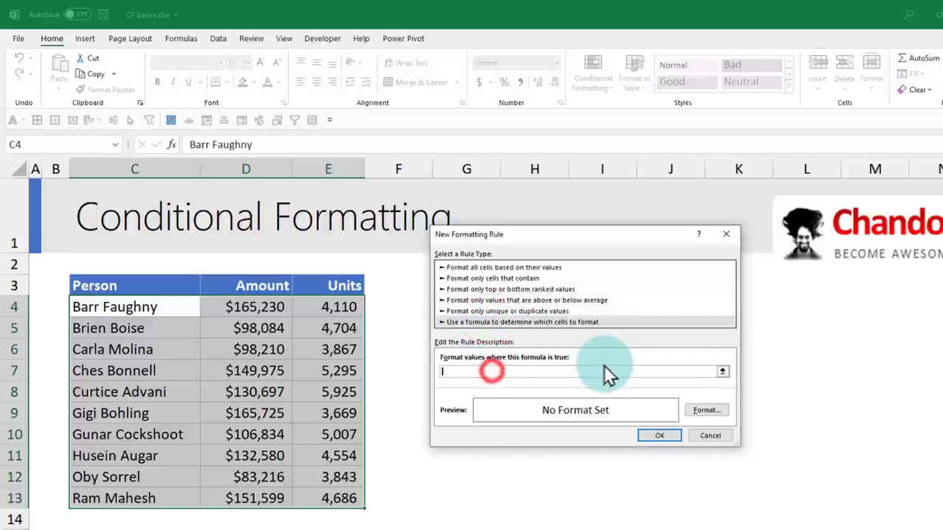
text(=rank)
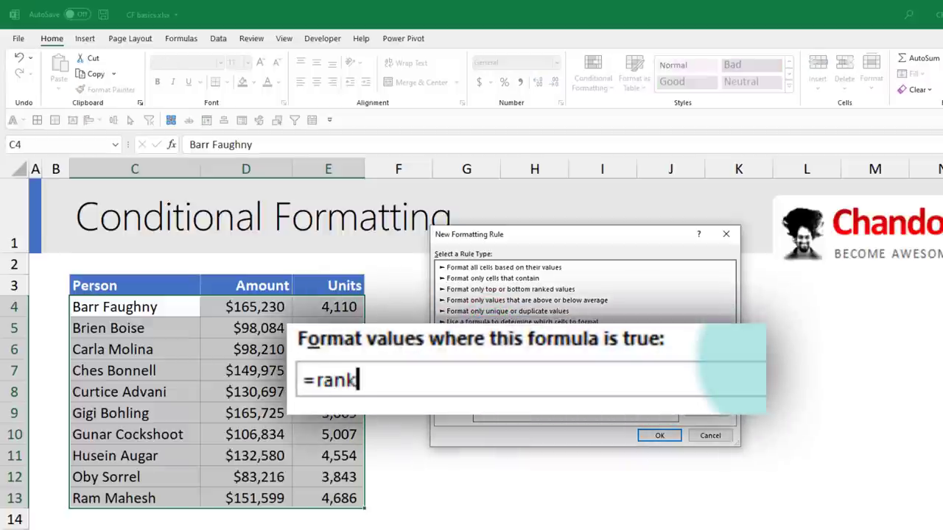
text(.avg)
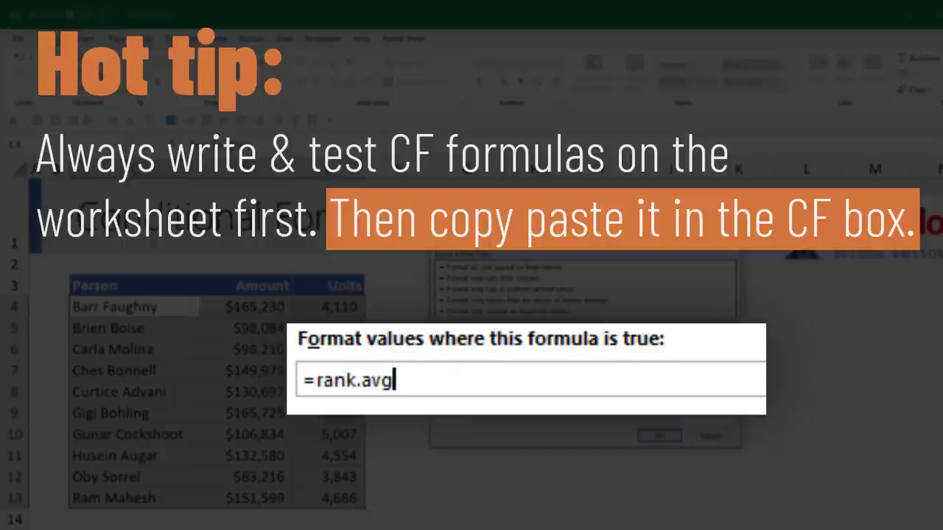
click(244, 307)
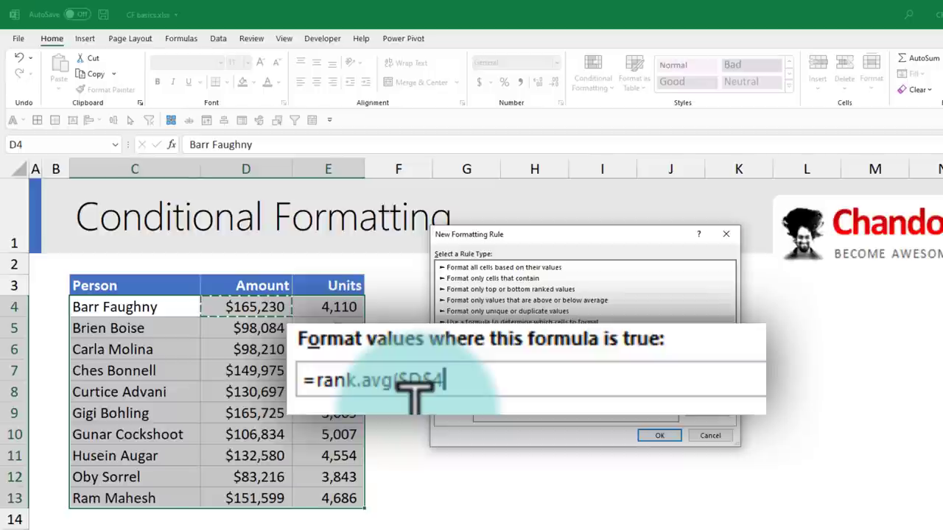
key(f4)
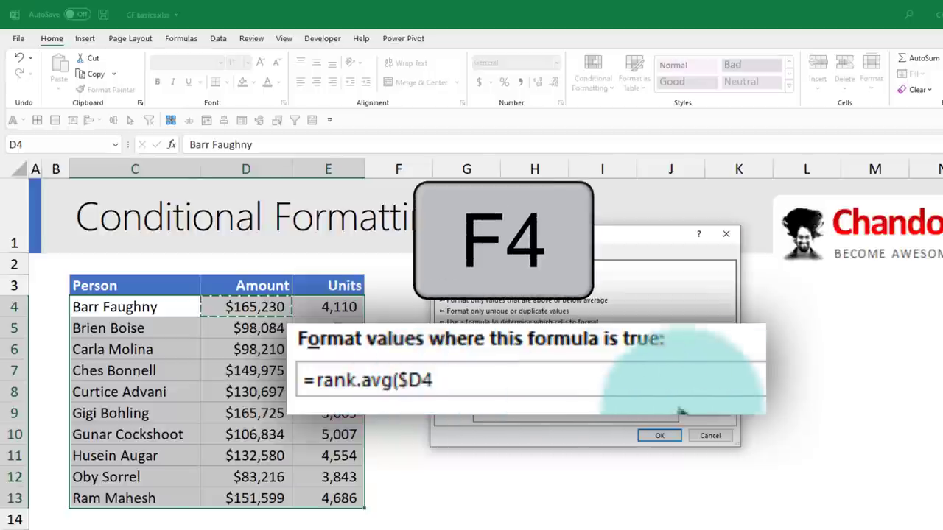
text(,$D$4:$D$13)
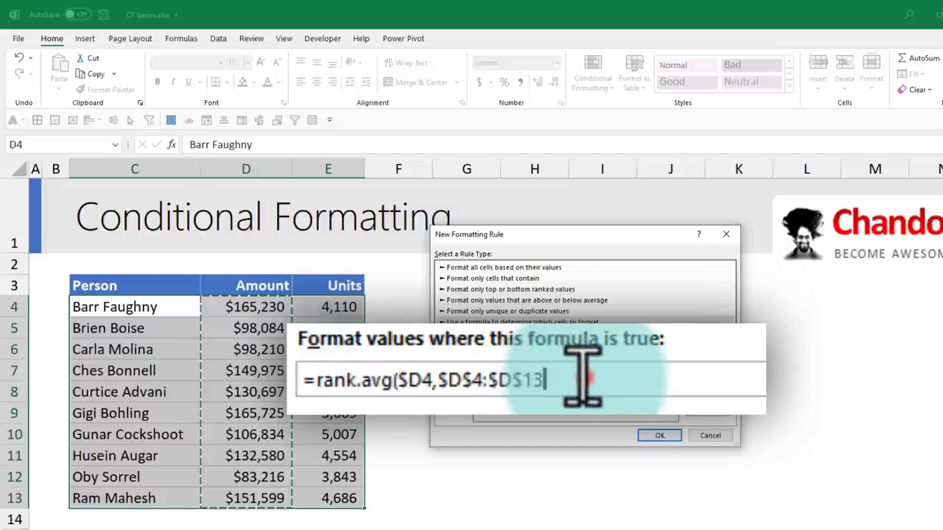
text(,0))
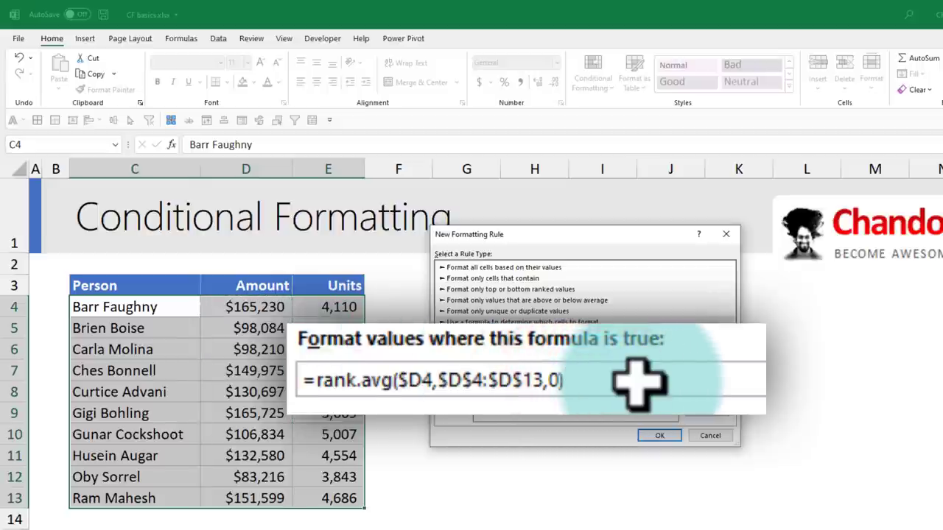
text(<=3)
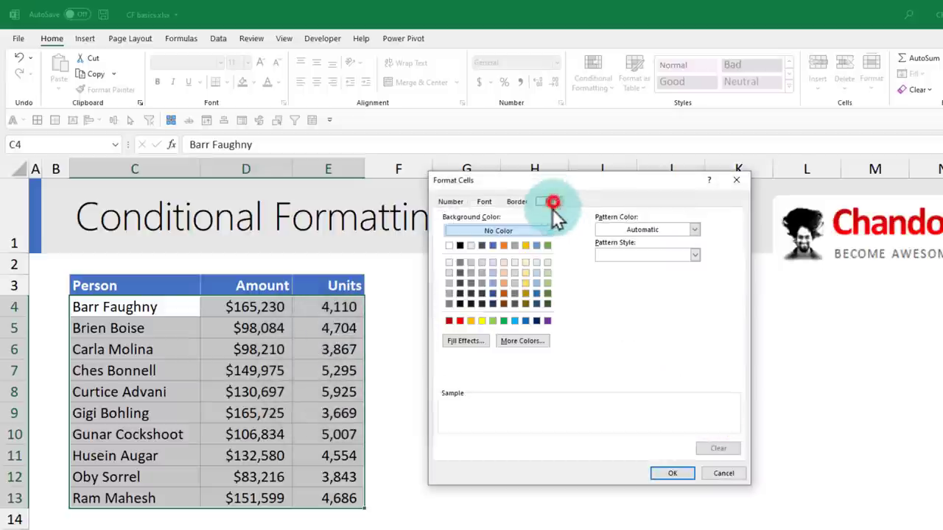
Step: Give the top-3 rank rule a green fill and confirm the format
click(548, 244)
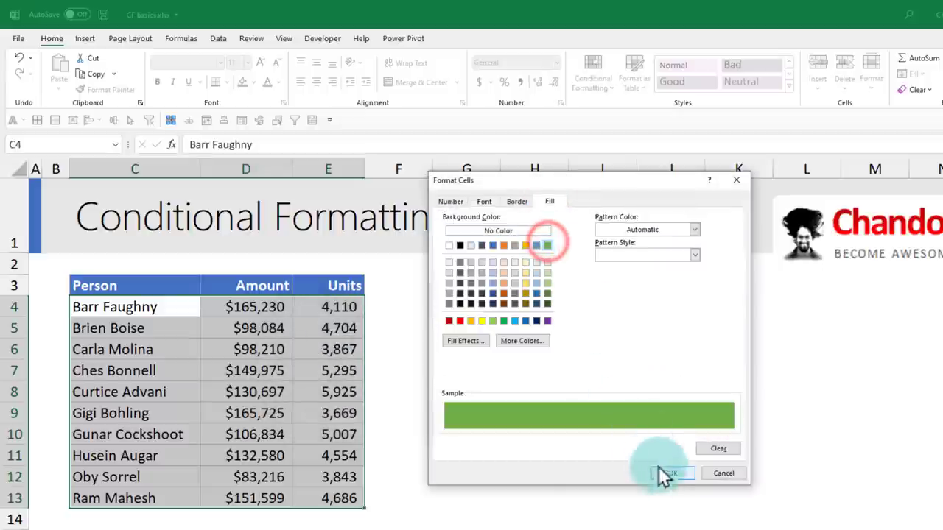
click(669, 473)
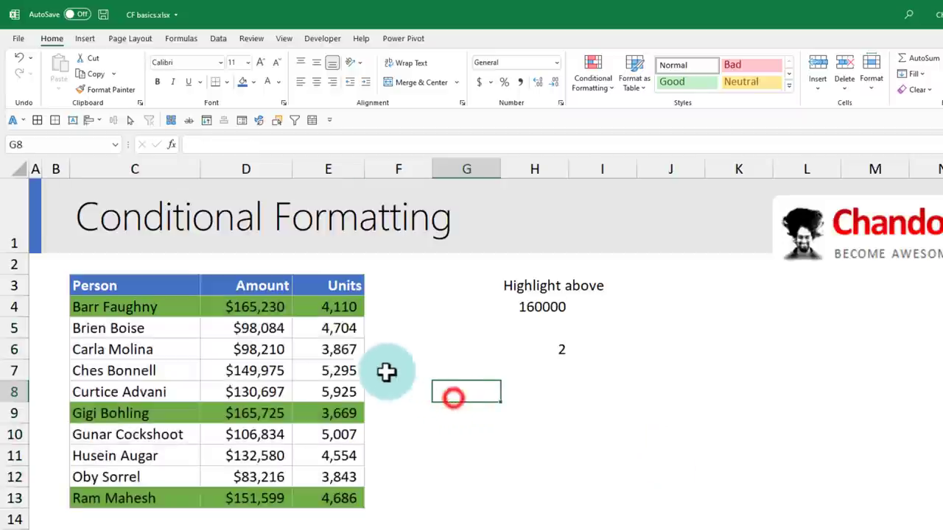
click(245, 498)
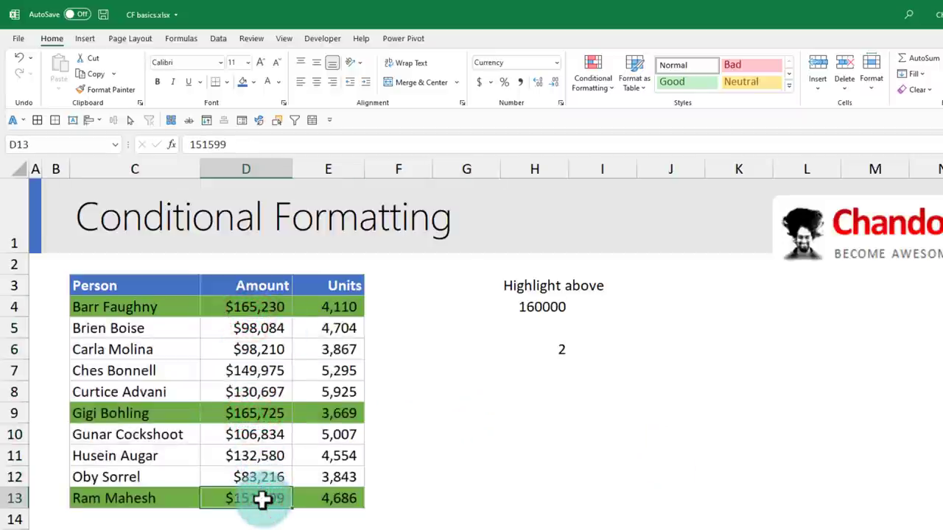
click(246, 371)
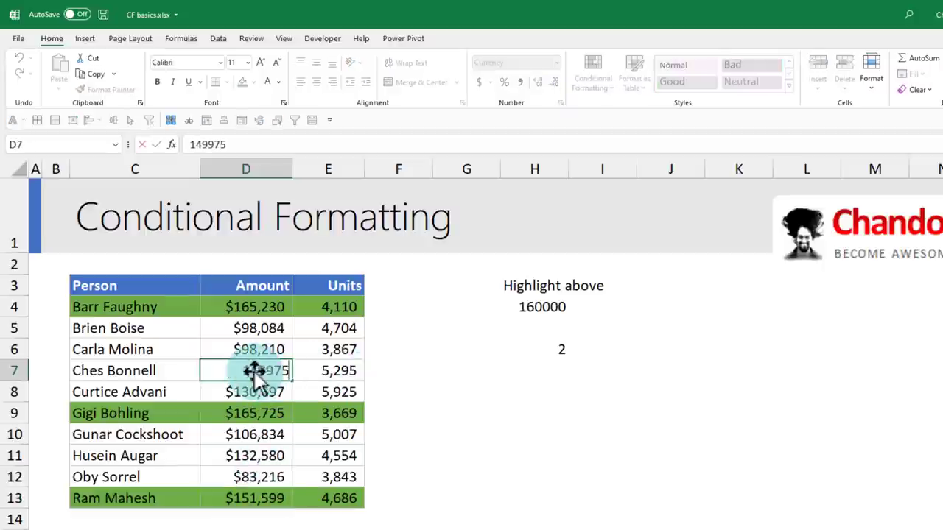
text(159975)
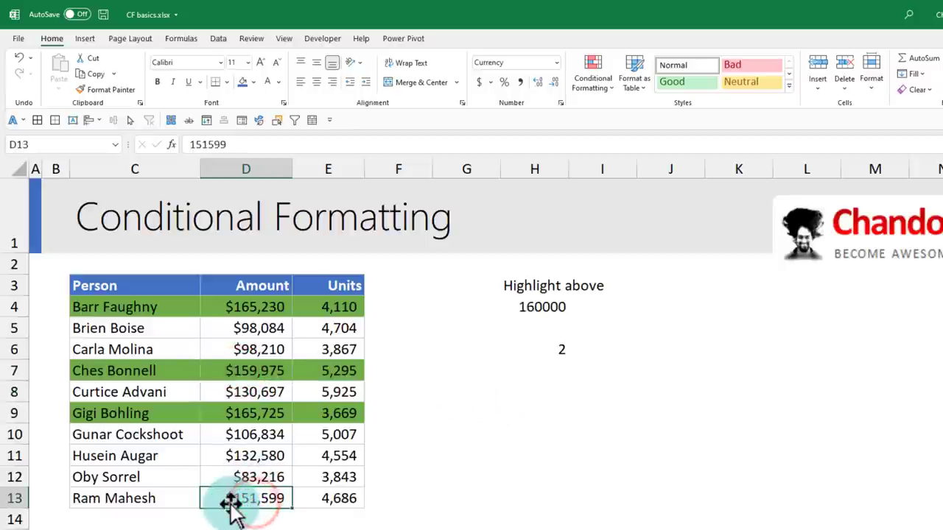
click(255, 371)
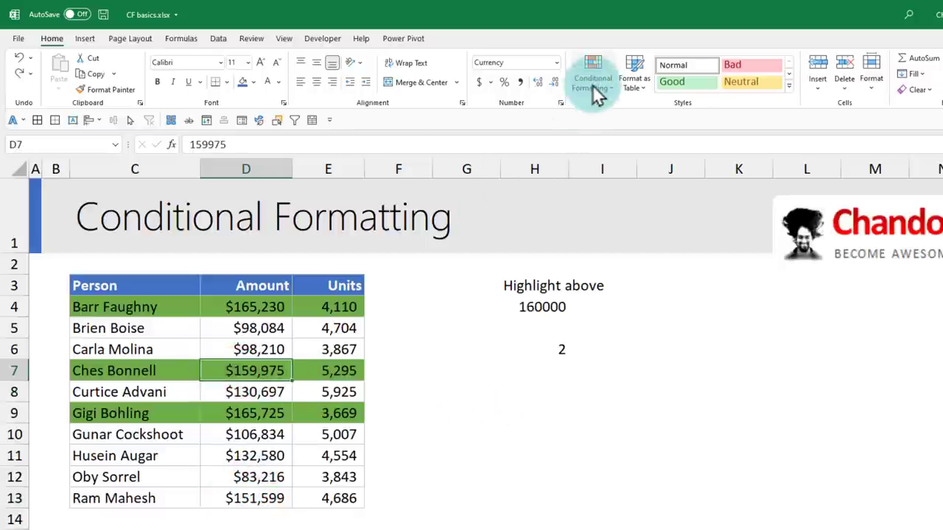
Step: Apply solid blue data bars to Units E4:E13 via Conditional Formatting and check the bars
click(593, 74)
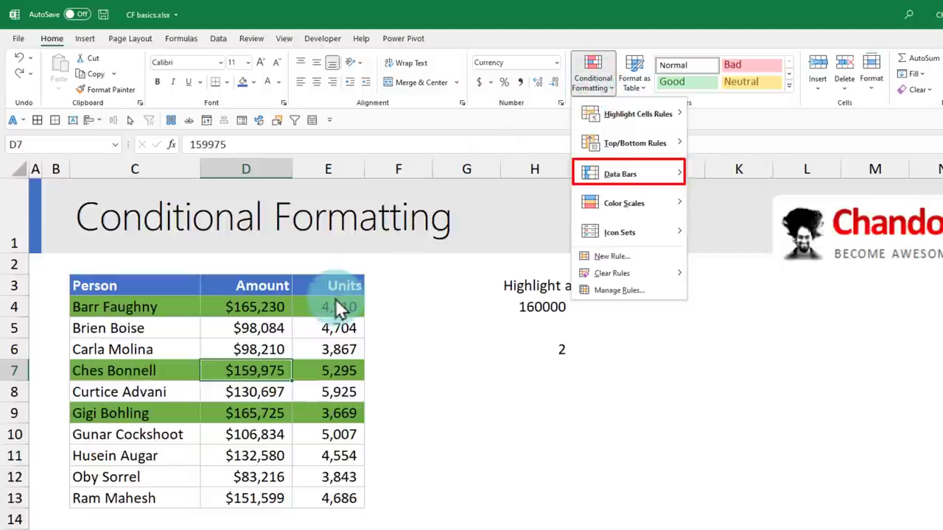
mouse_move(339, 317)
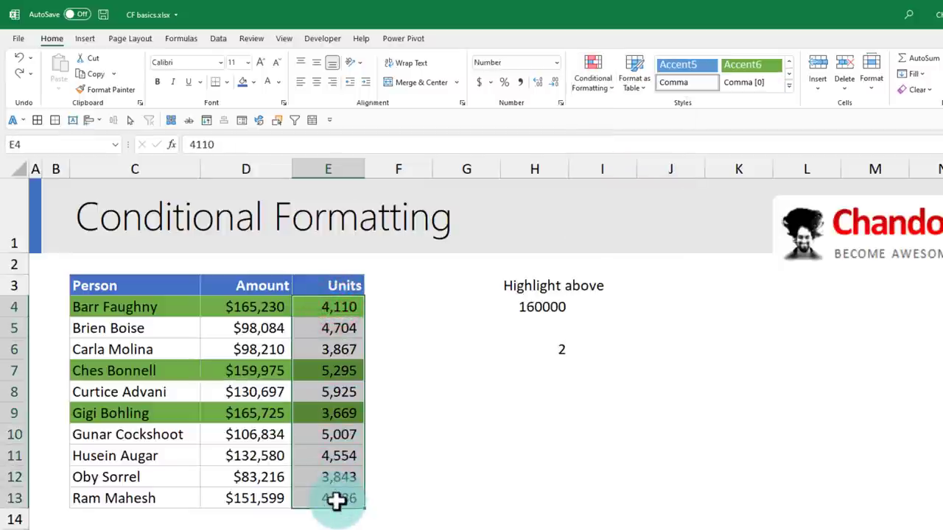
click(592, 73)
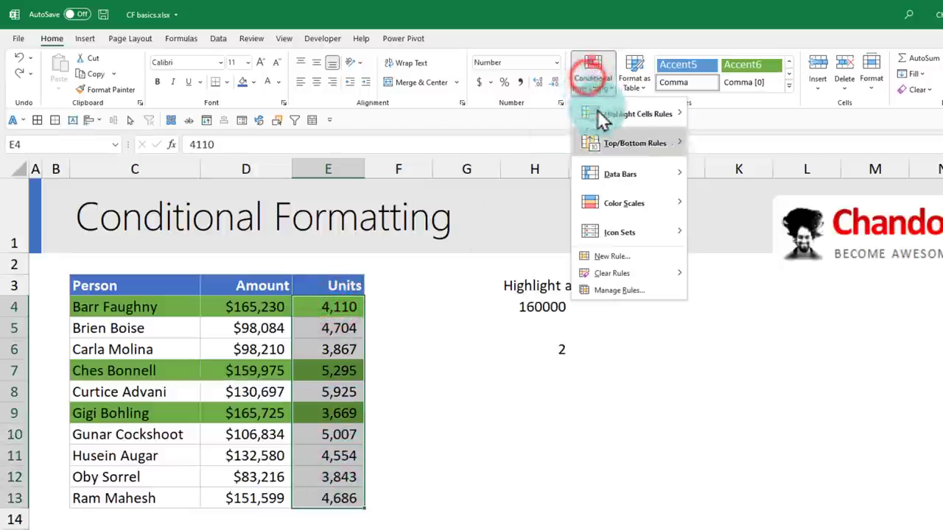
mouse_move(620, 174)
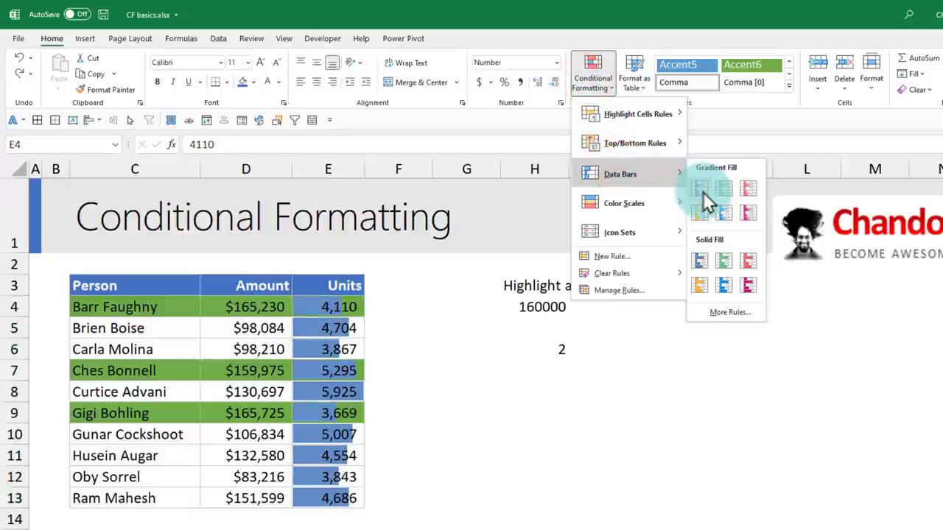
mouse_move(719, 262)
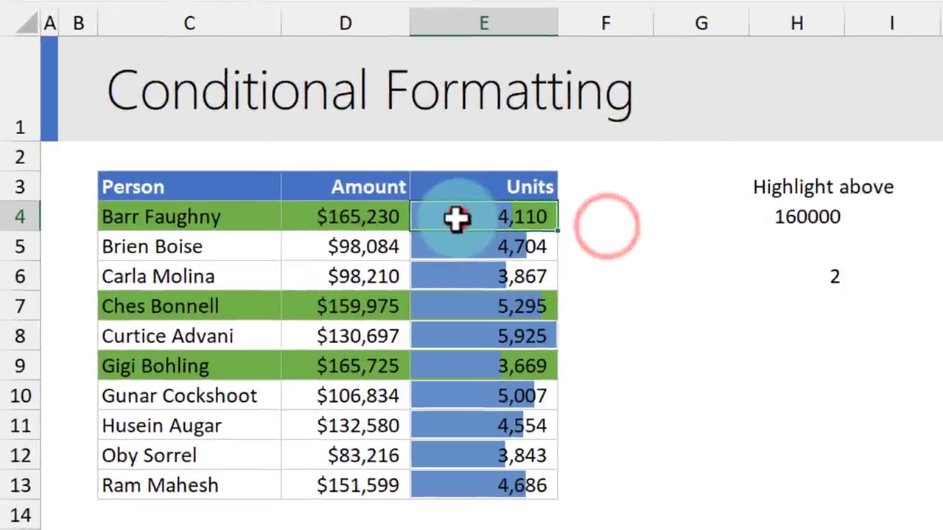
click(457, 247)
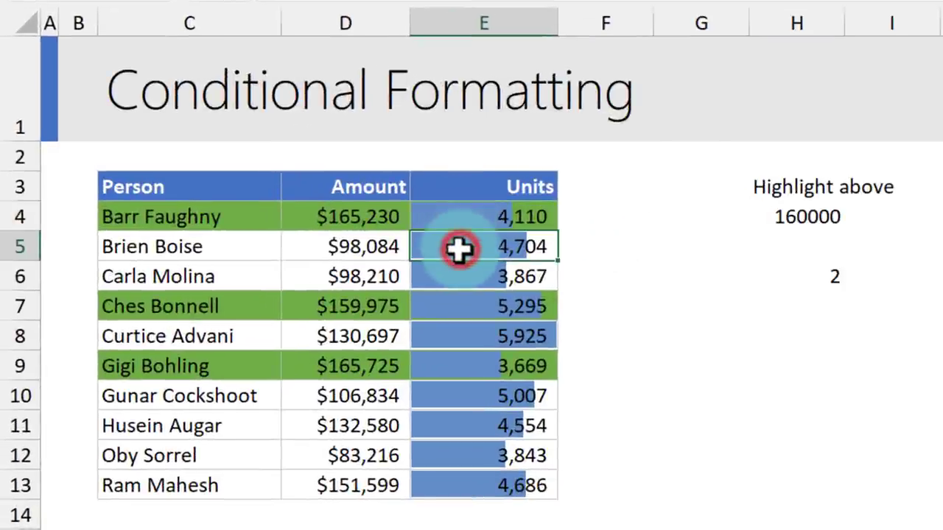
click(484, 305)
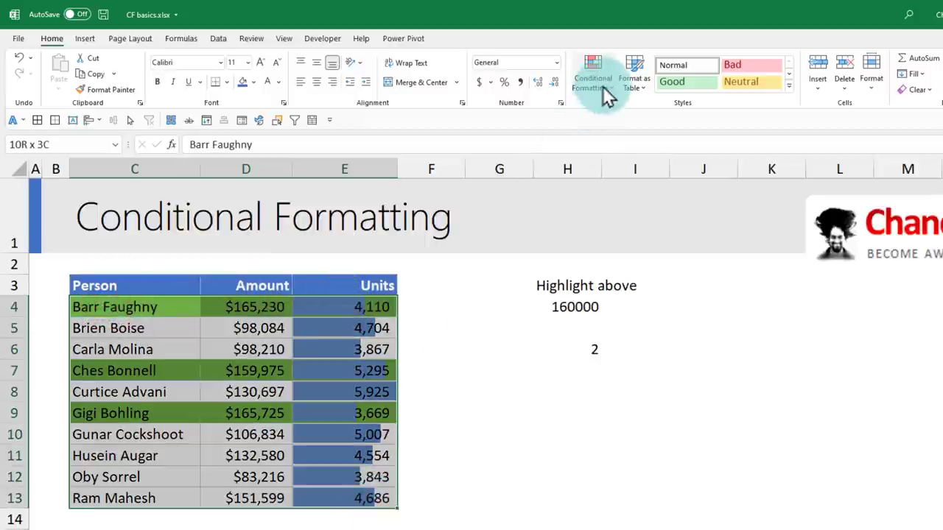
Step: Edit the RANK top-3 rule in Manage Rules and give it a lighter green fill
click(592, 74)
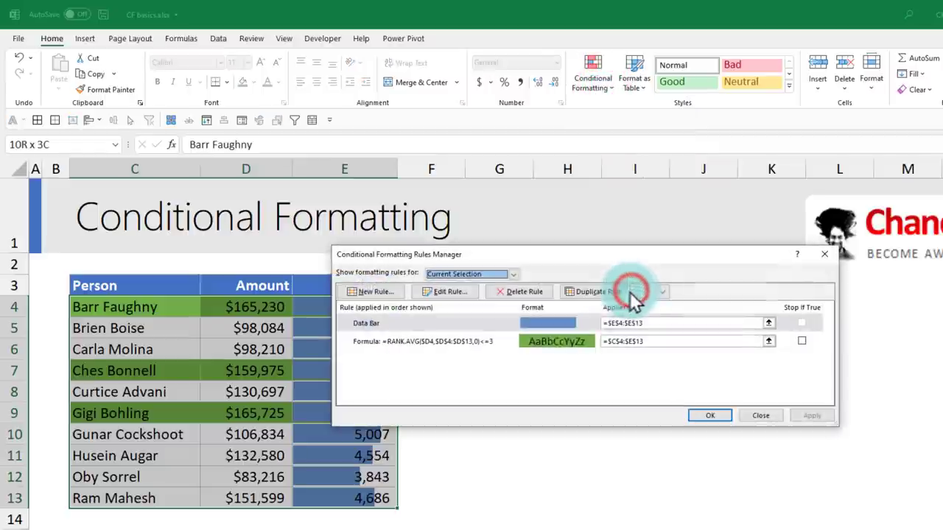
click(427, 342)
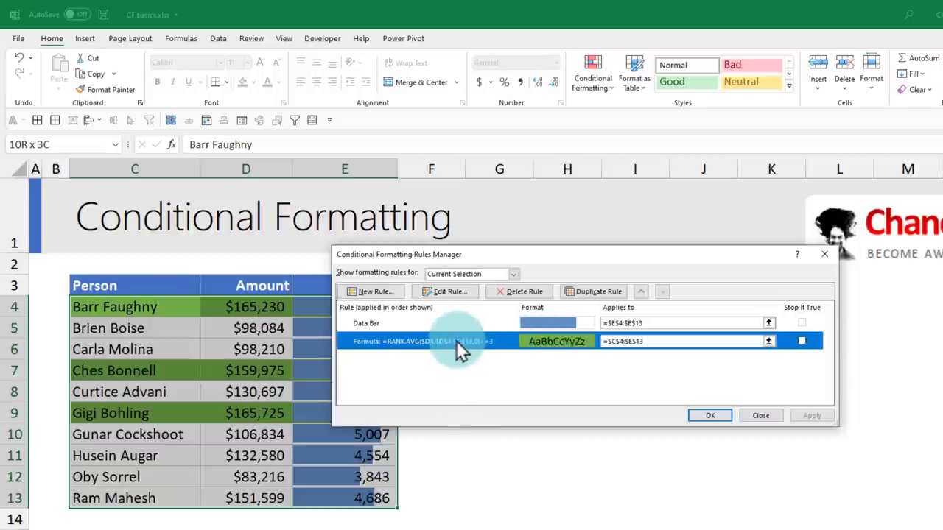
click(446, 292)
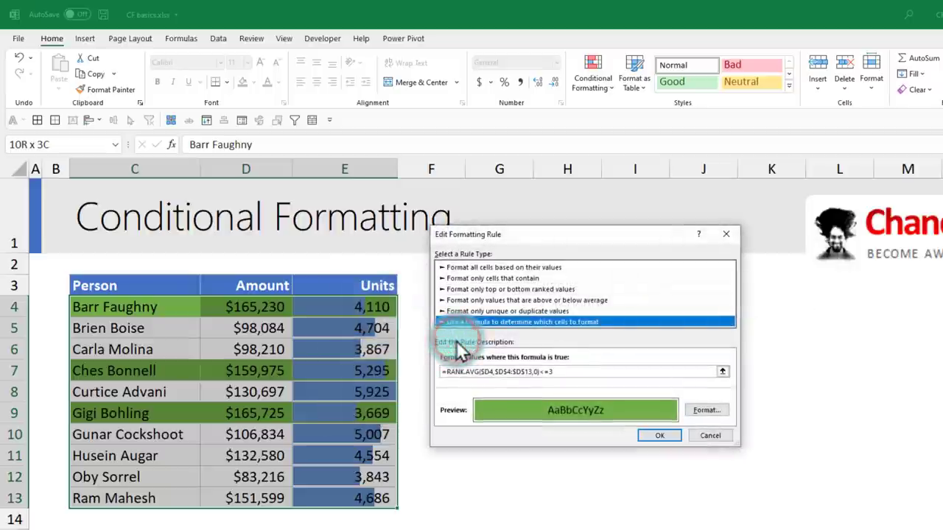
click(705, 410)
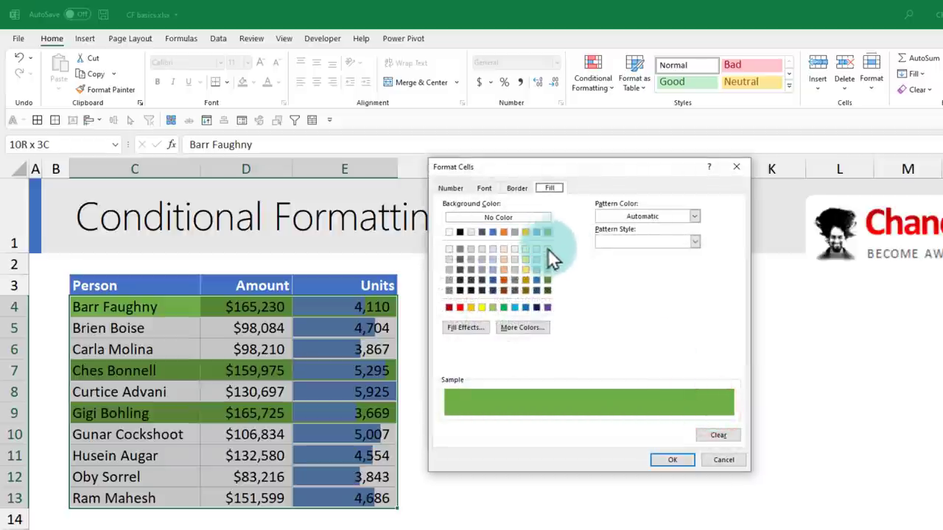
click(537, 259)
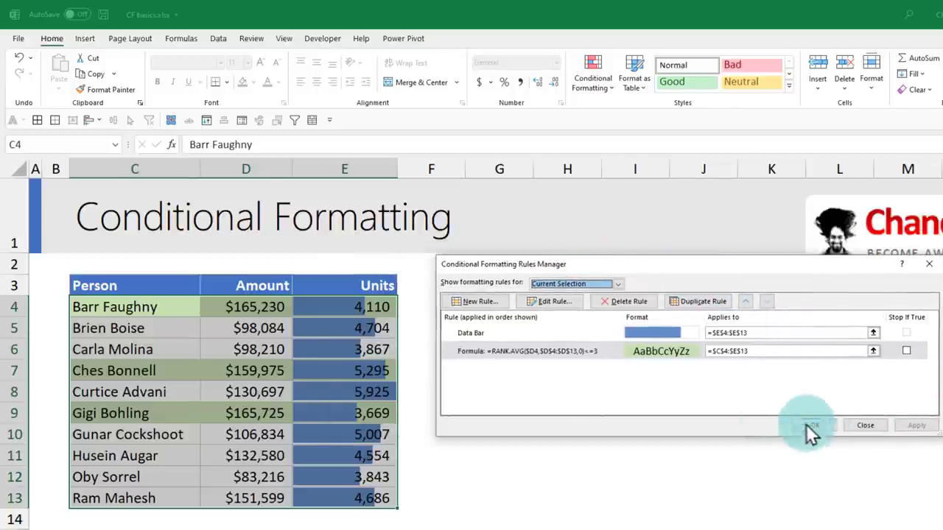
Step: Set the Units data bar rule to a fixed Number minimum 0 and maximum 12000 with a dark grey bar
click(809, 424)
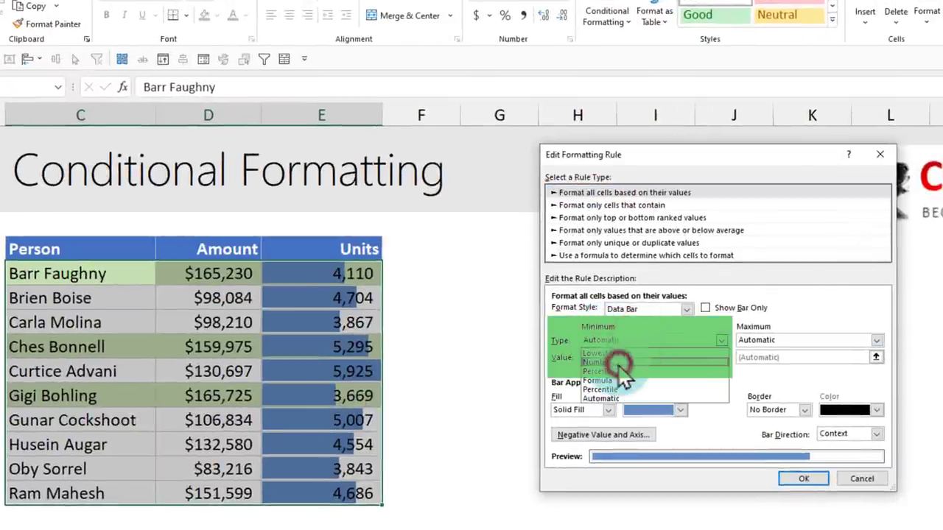
click(596, 360)
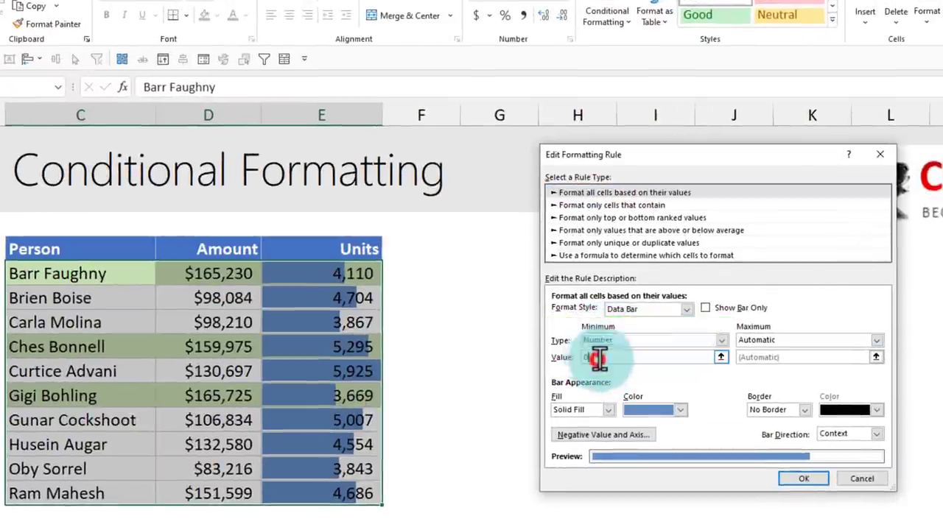
click(875, 339)
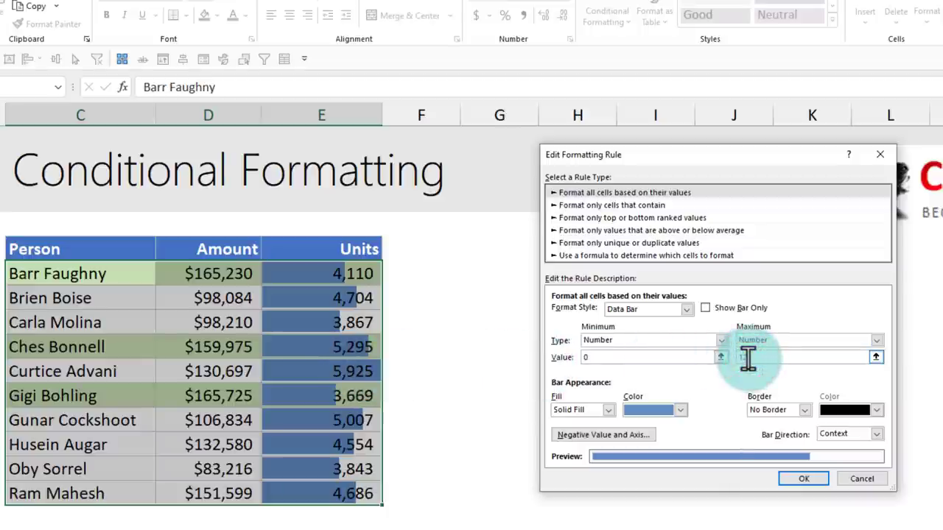
text(12000)
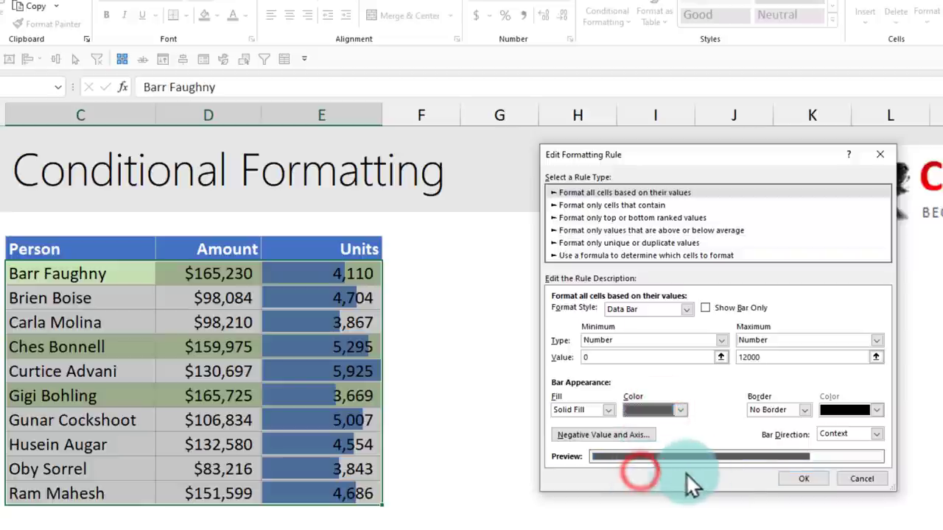
click(804, 477)
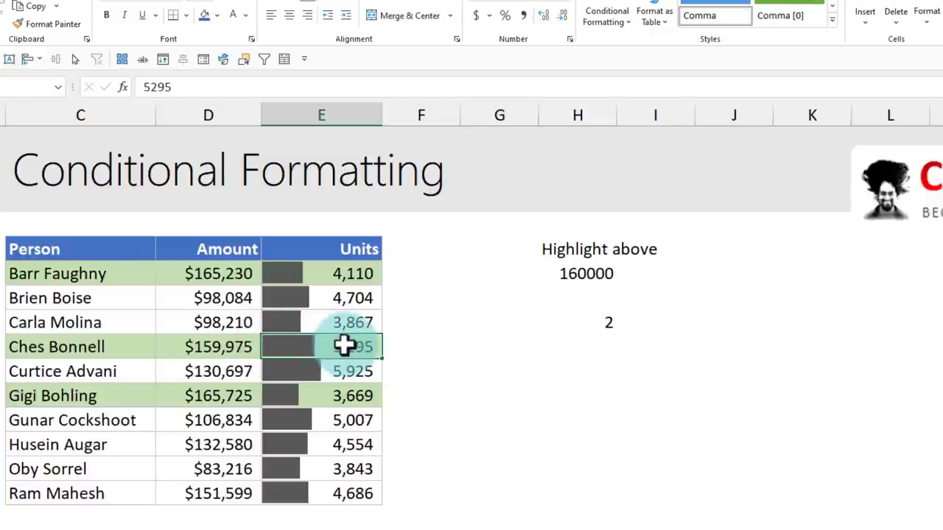
click(336, 371)
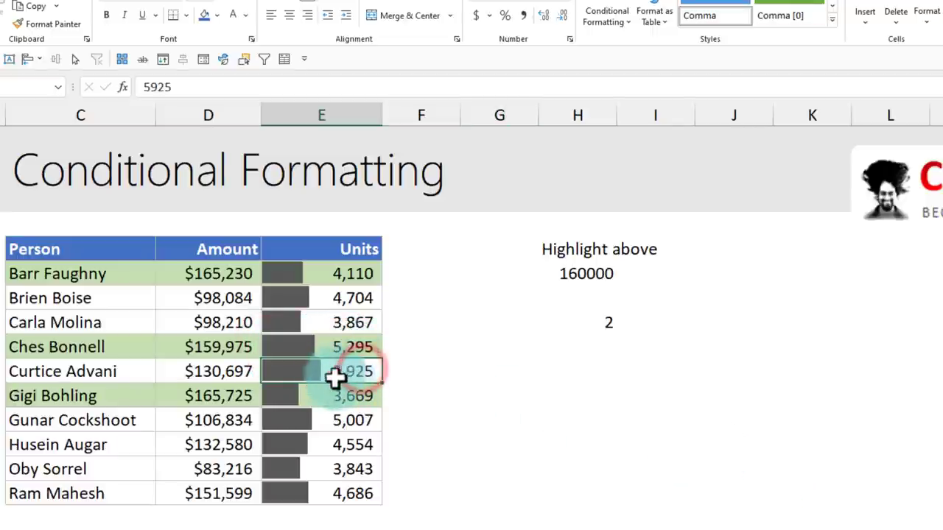
mouse_move(308, 291)
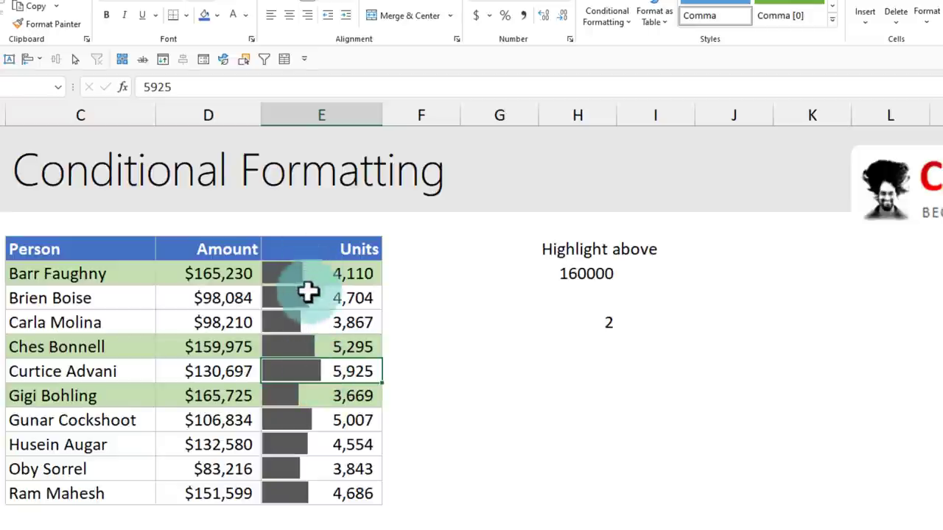
mouse_move(324, 394)
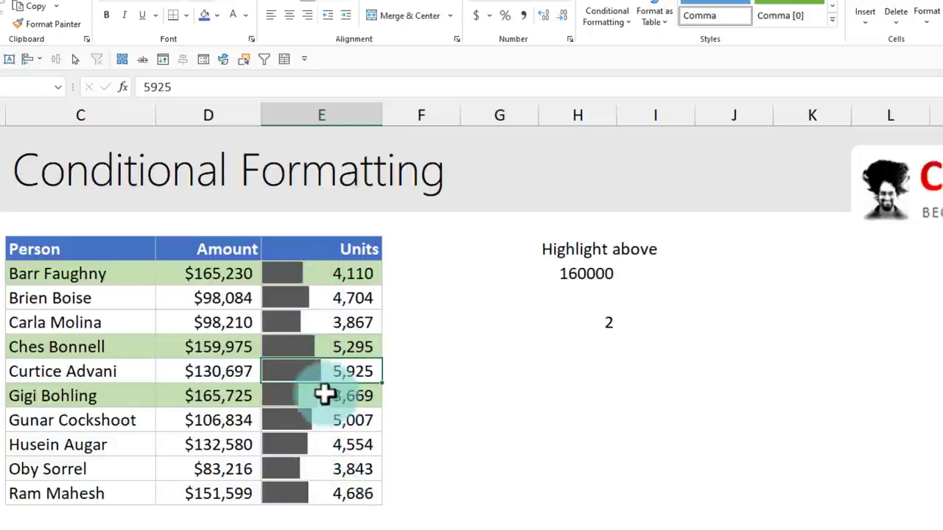
mouse_move(336, 452)
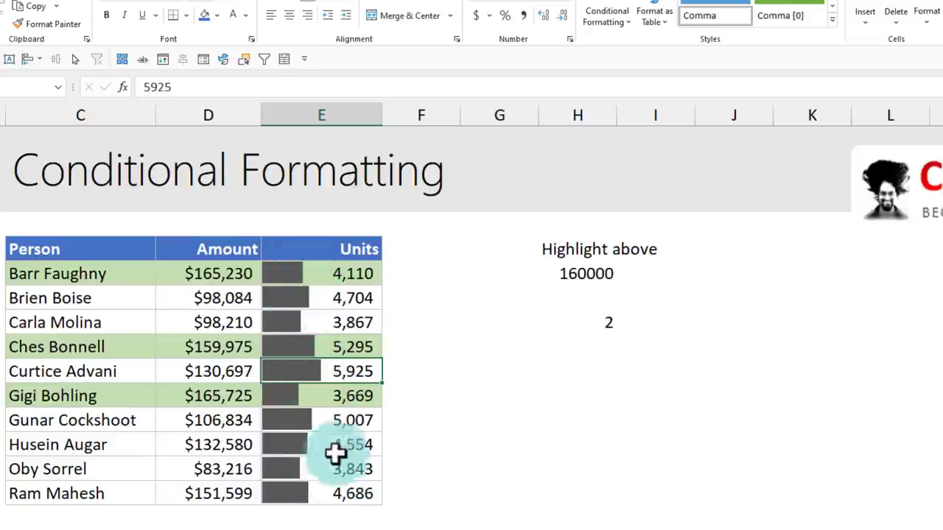
mouse_move(369, 301)
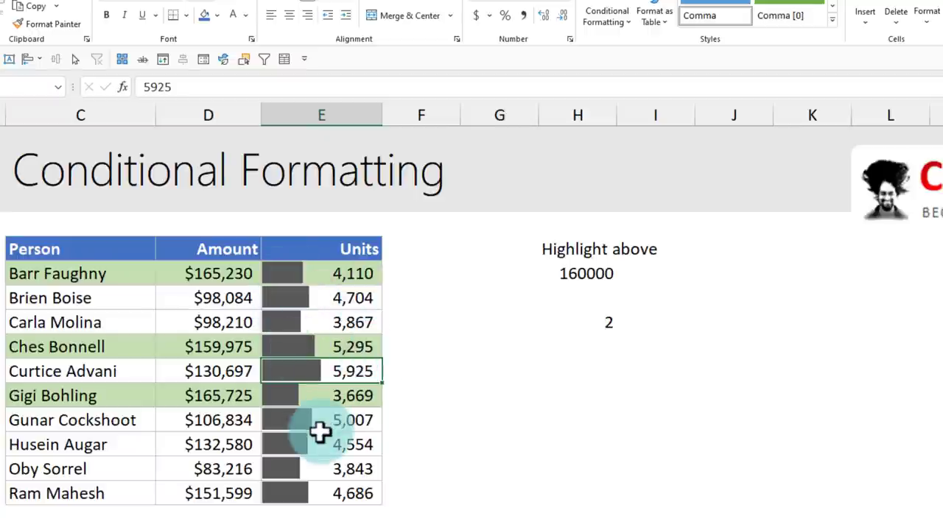
mouse_move(361, 434)
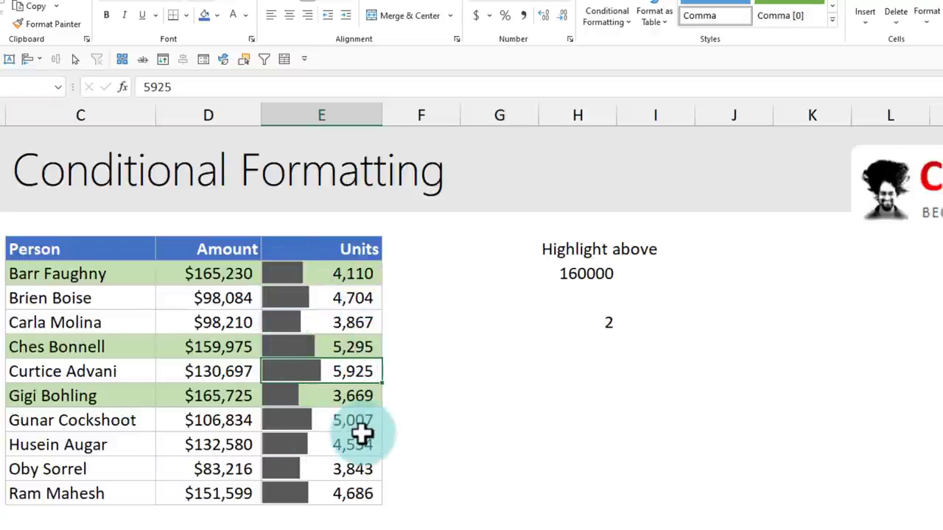
mouse_move(342, 305)
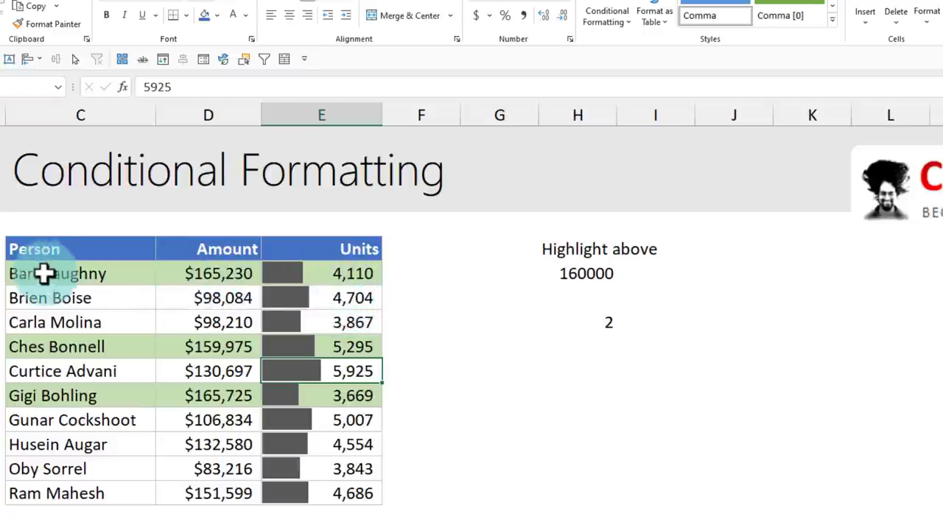
Step: Grey the Units font in E4:E13 and make the RANK top-3 rule's font bold
click(210, 273)
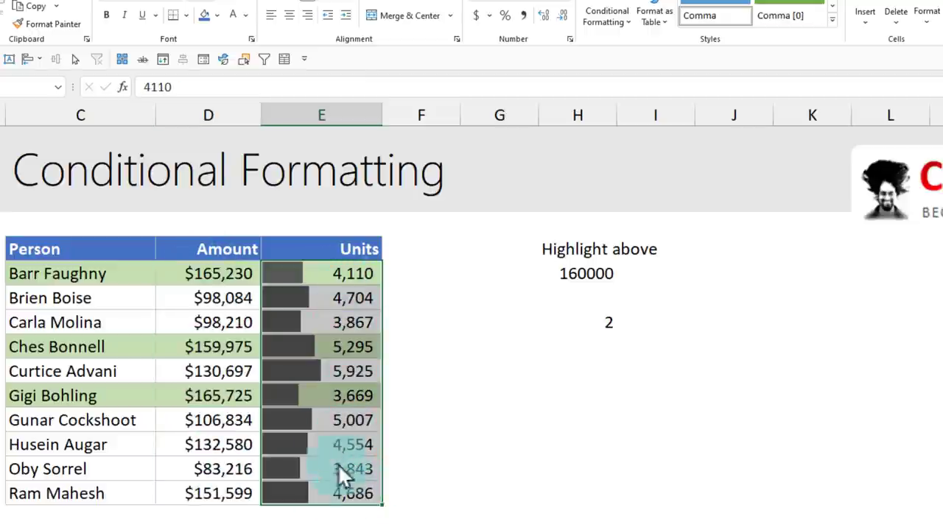
click(246, 15)
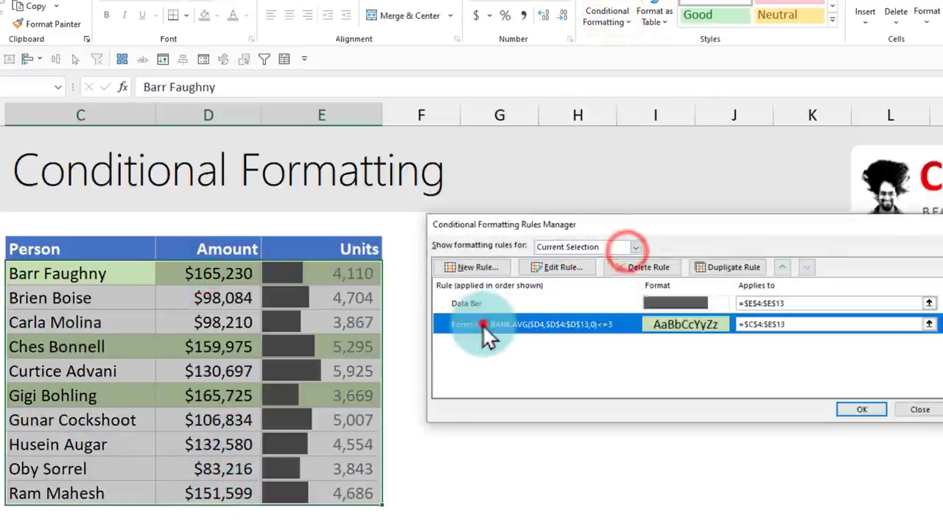
click(560, 266)
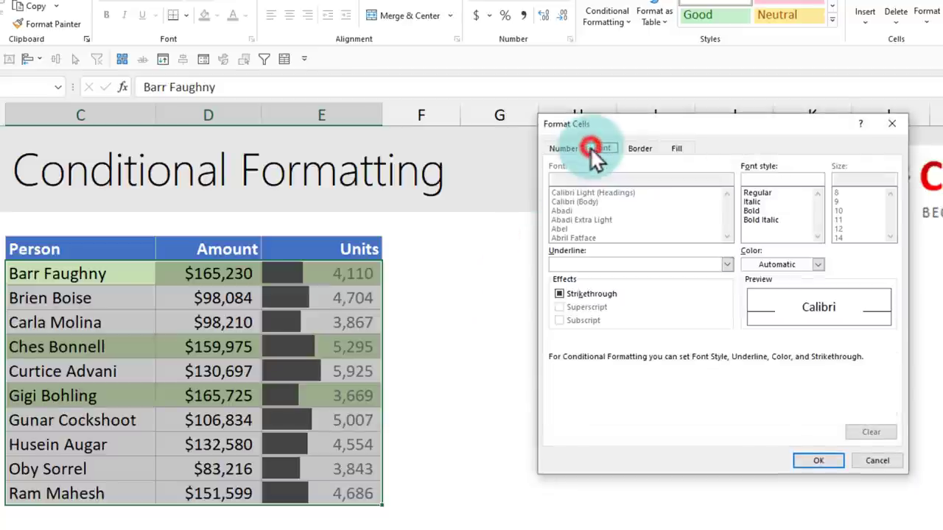
click(819, 460)
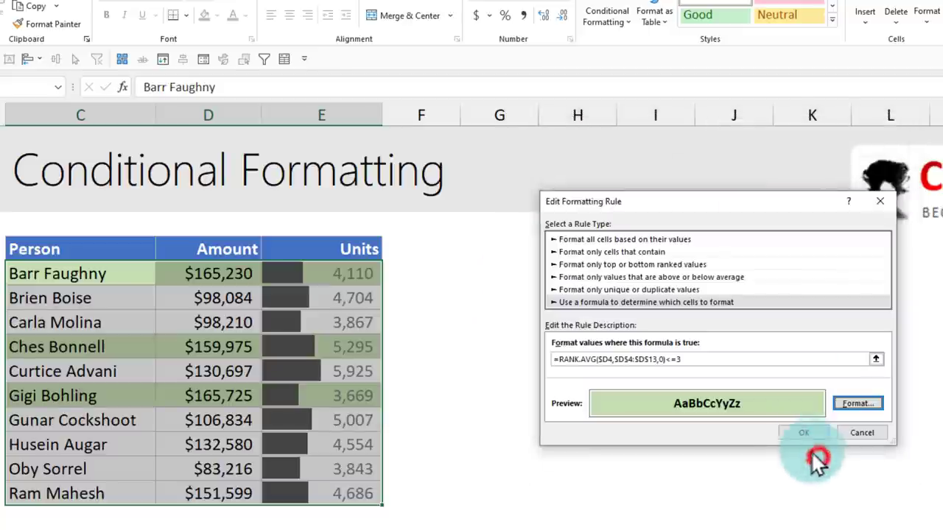
click(803, 433)
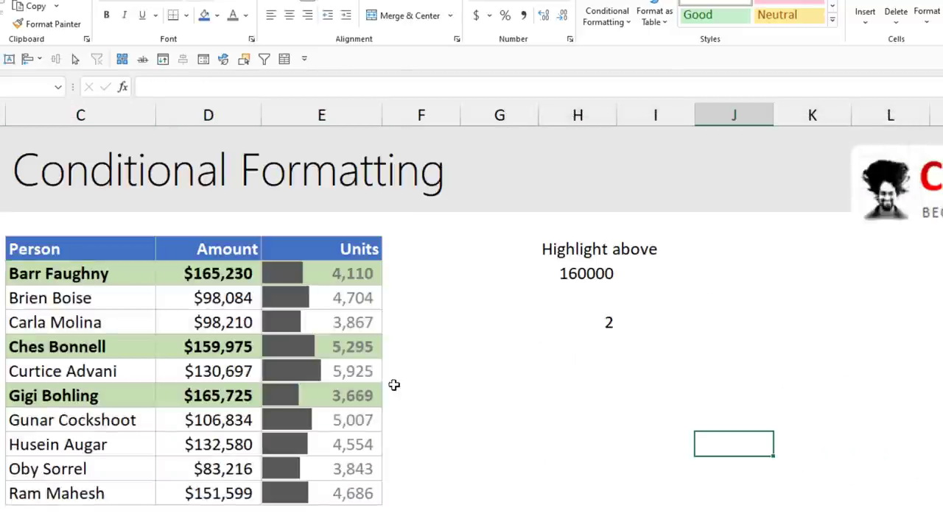